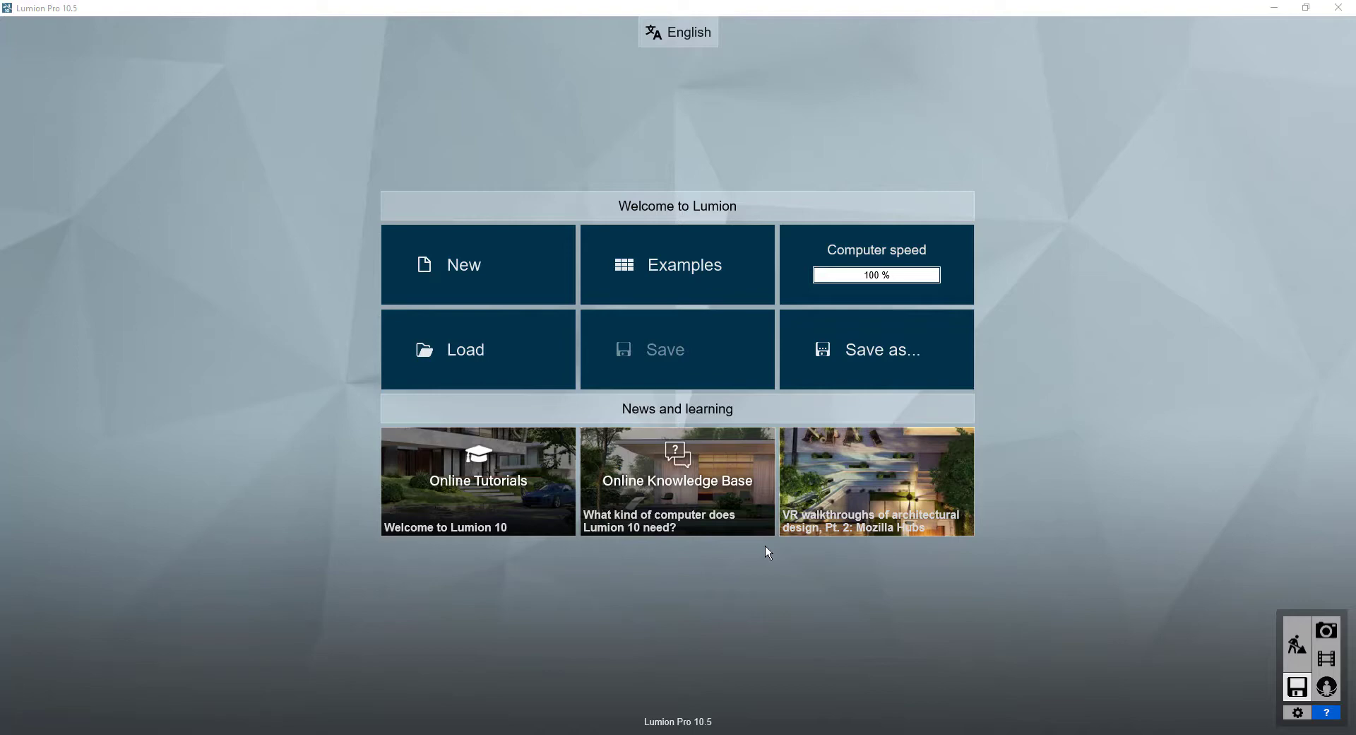
mouse_move(711, 277)
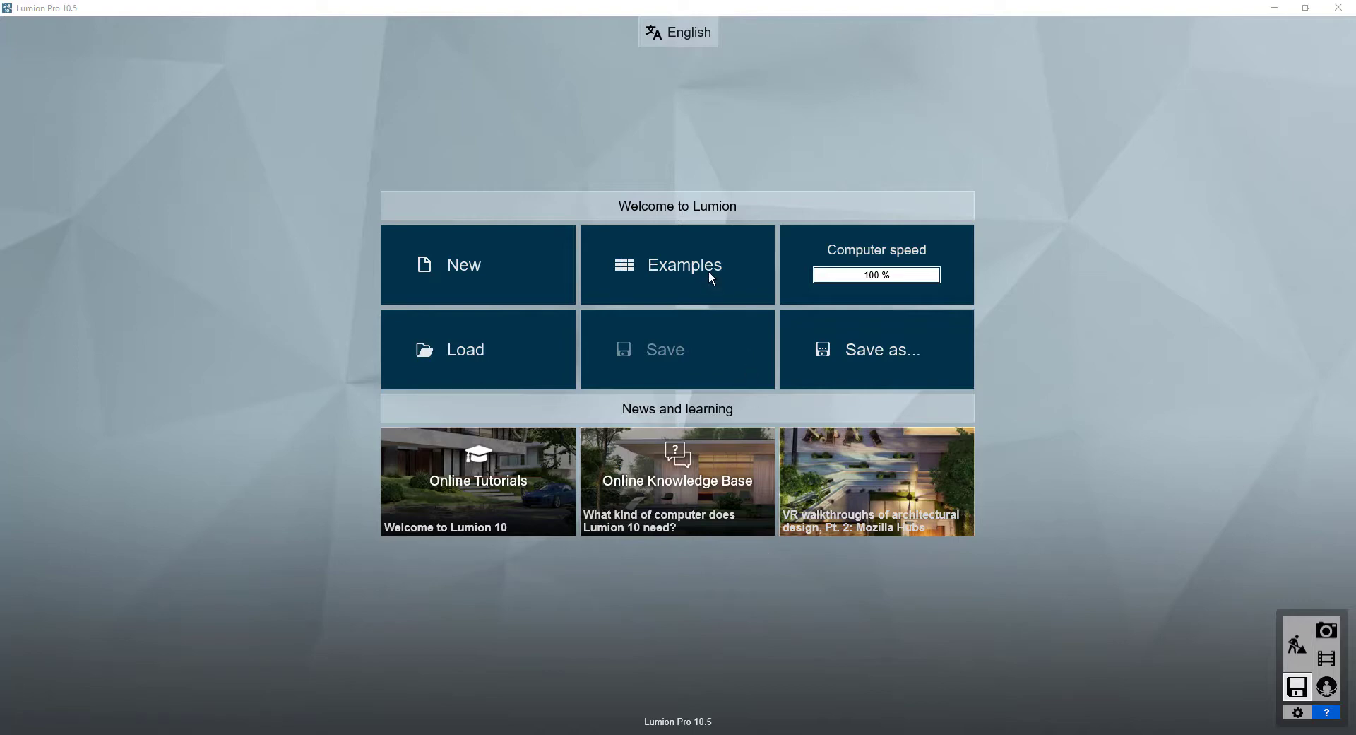
Open the Villa Lisse project from the bundled Examples
left_click(677, 264)
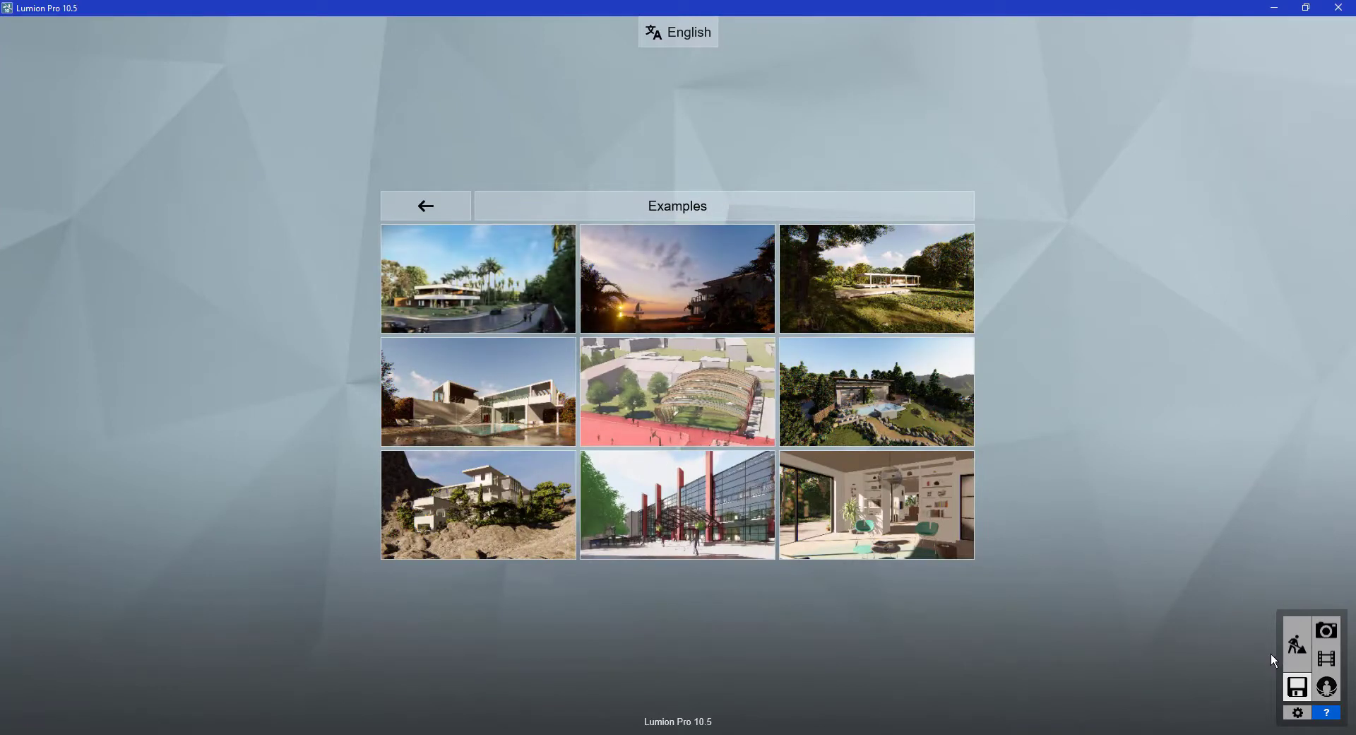
left_click(477, 278)
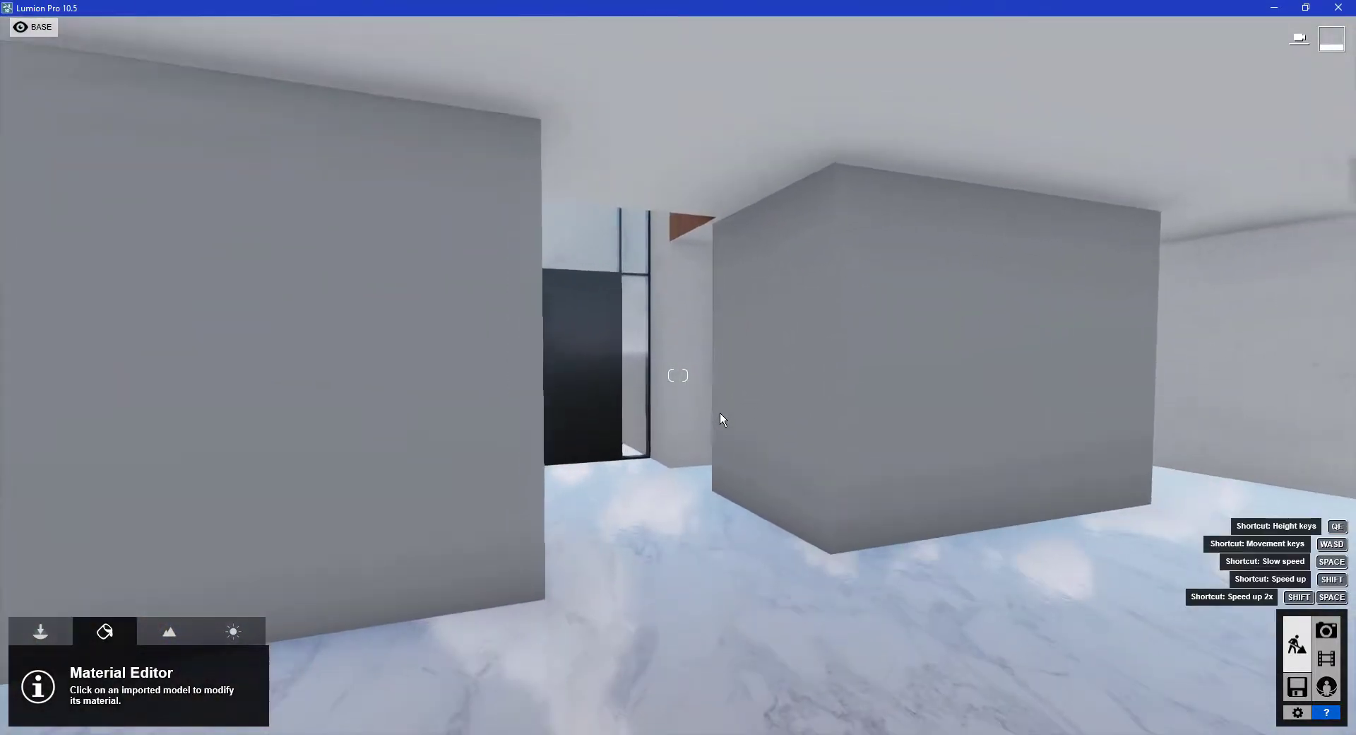
In Materials mode, pick the light grey wall (0132_LightGray) to edit, bringing up the material library
left_click(876, 660)
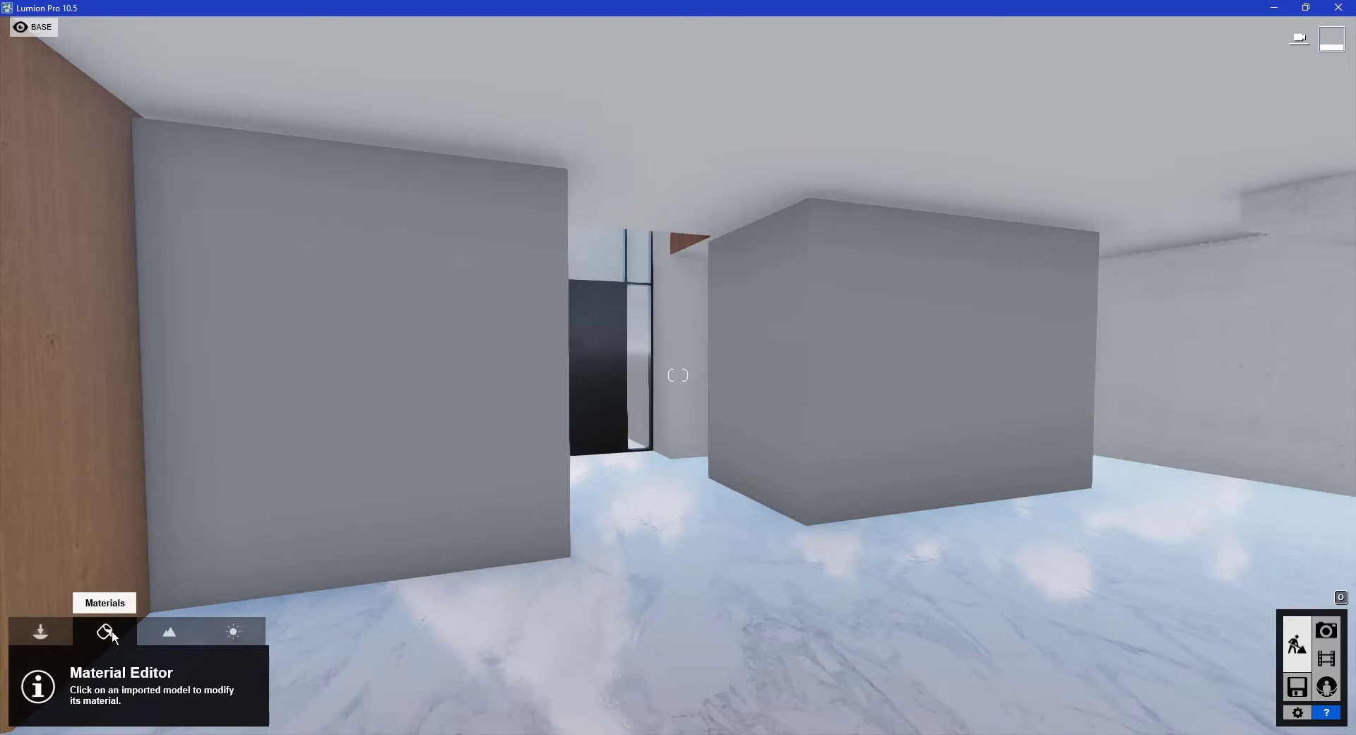
mouse_move(110, 641)
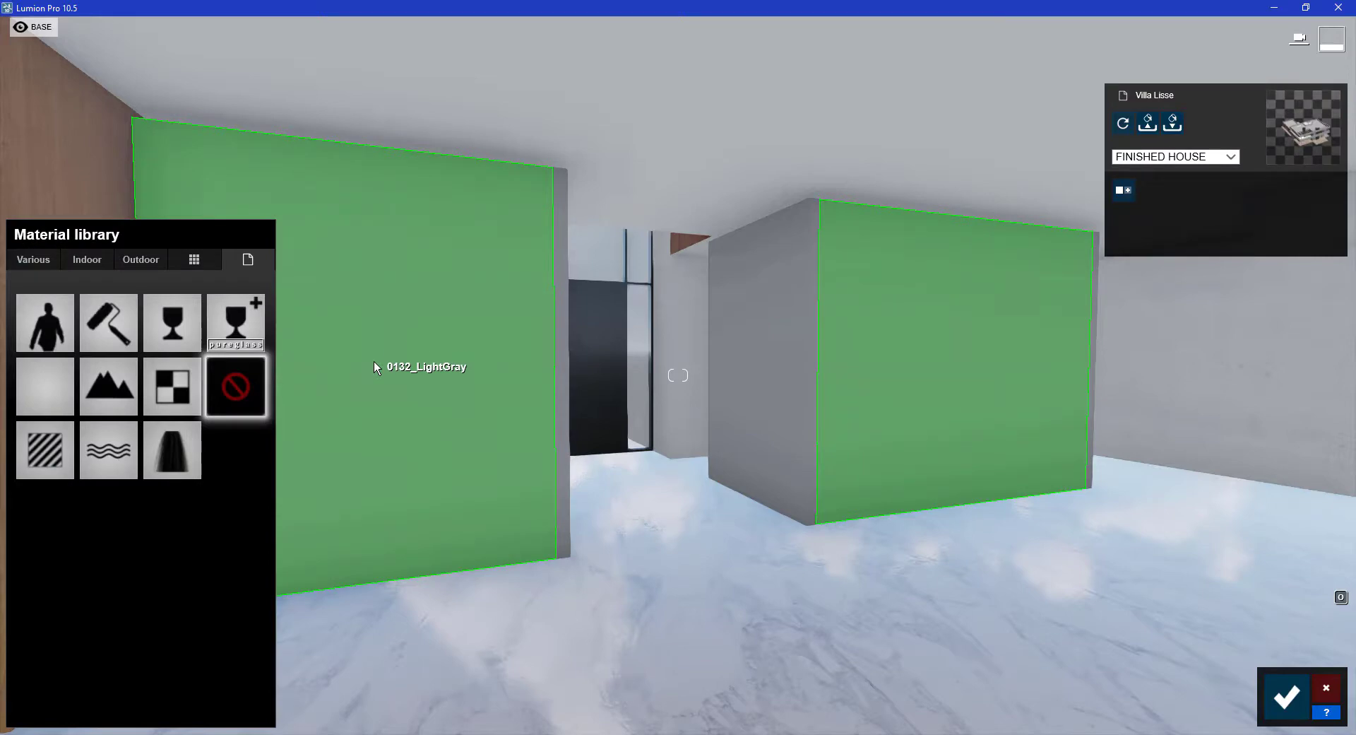
mouse_move(381, 348)
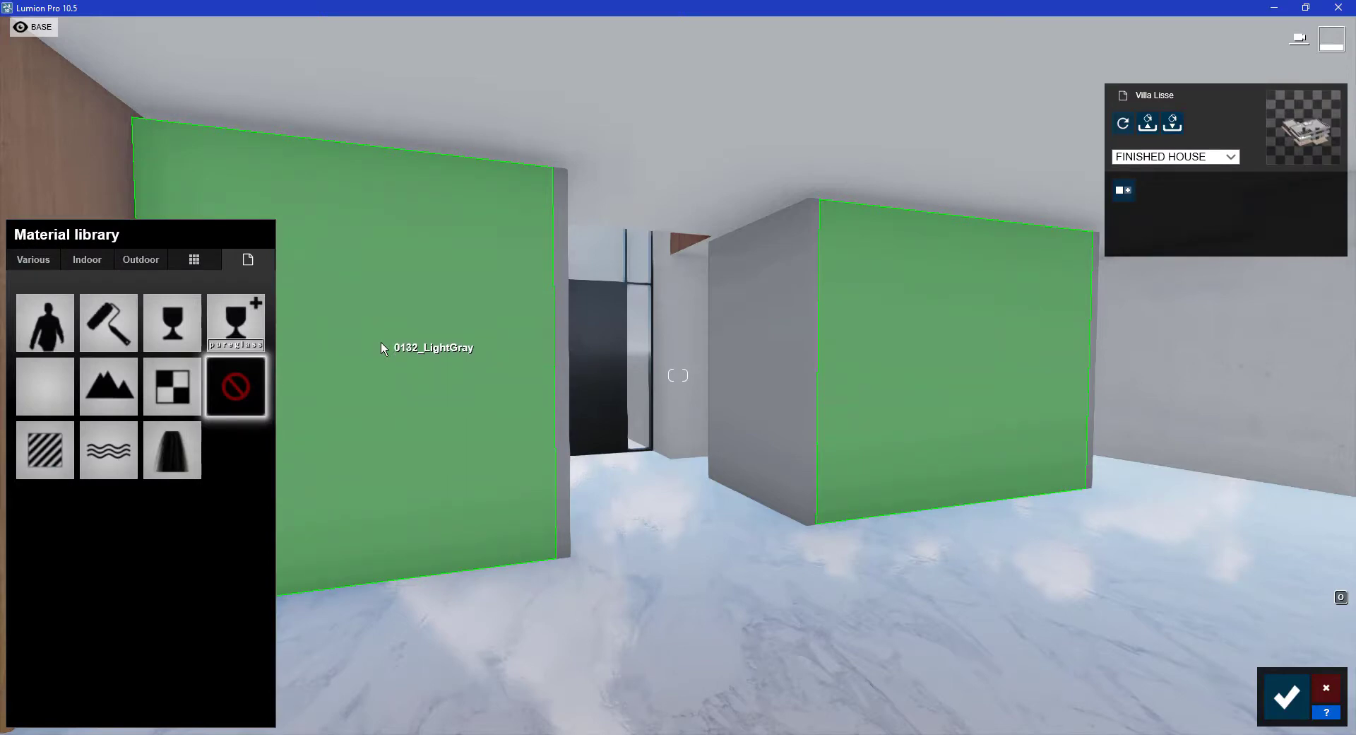
left_click(248, 260)
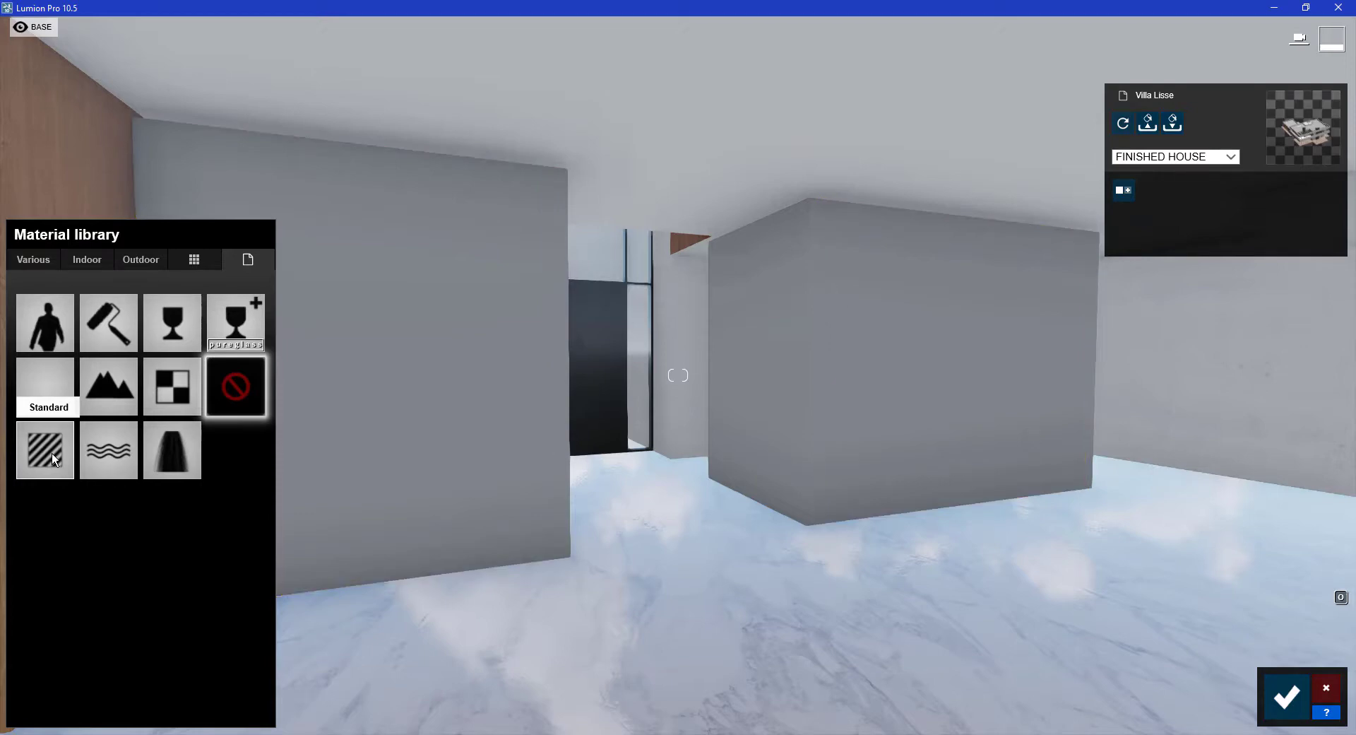
Make the walls a Standard material with custom colour, normal and displacement maps loaded
left_click(43, 450)
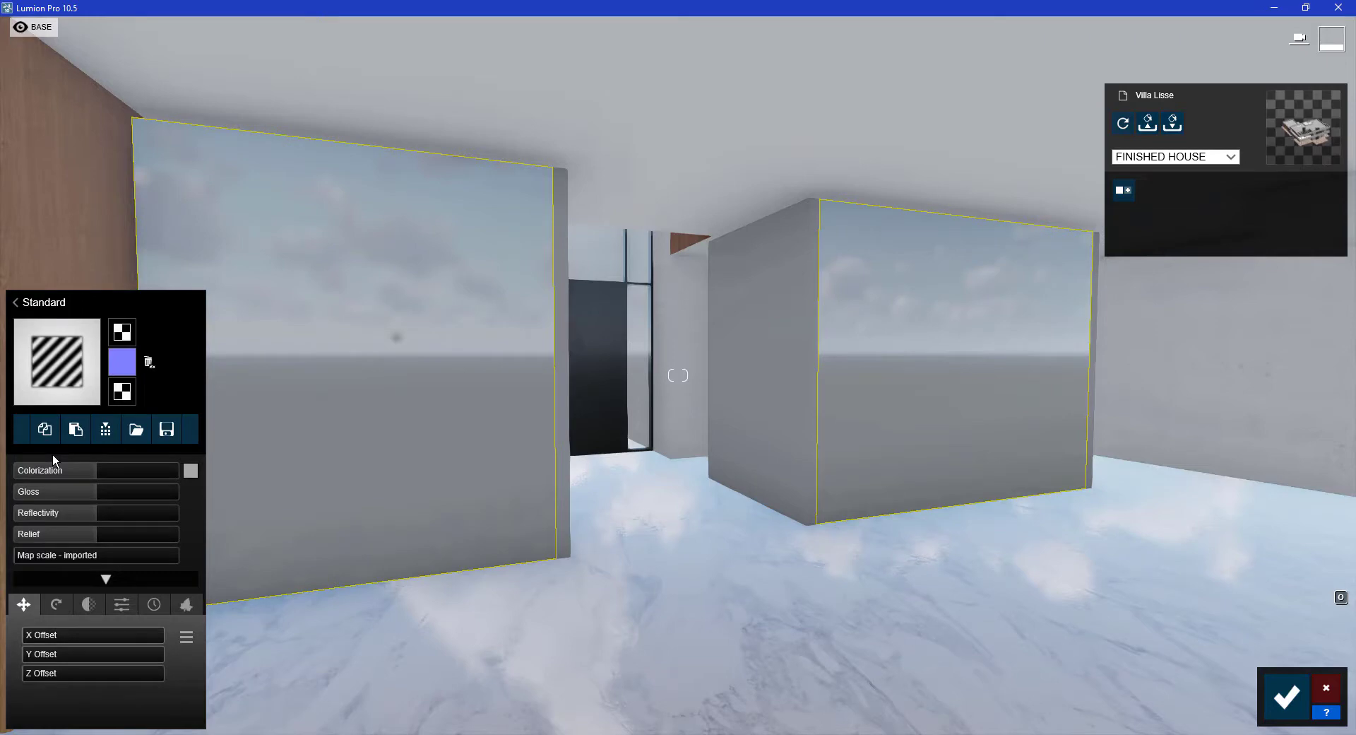
mouse_move(179, 313)
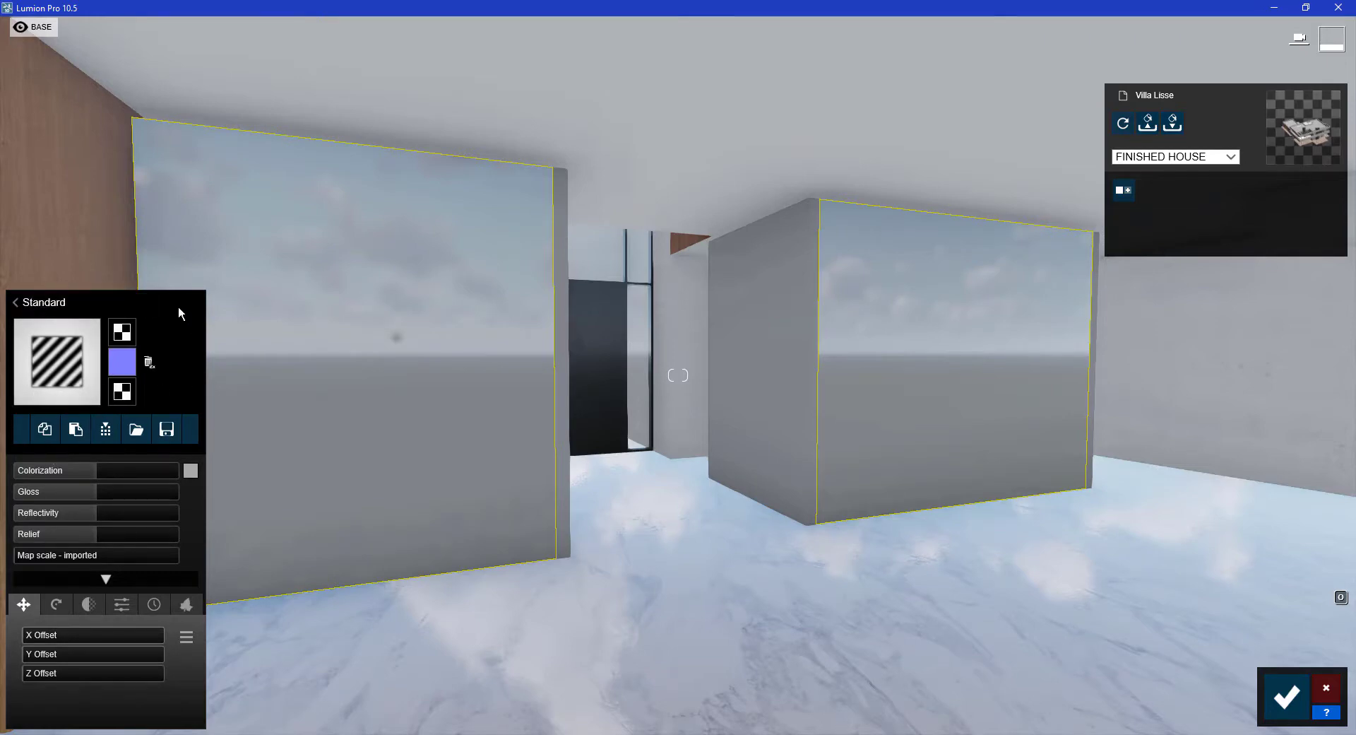
mouse_move(14, 303)
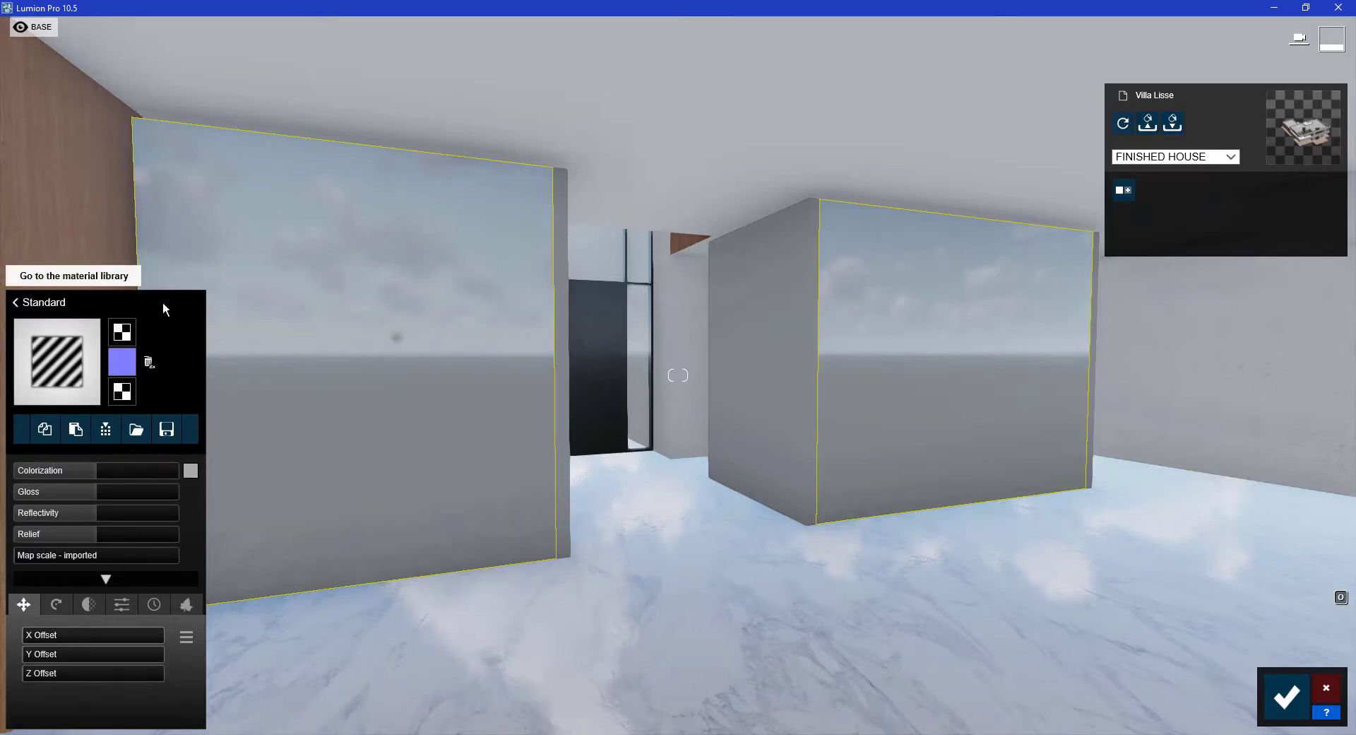
mouse_move(122, 332)
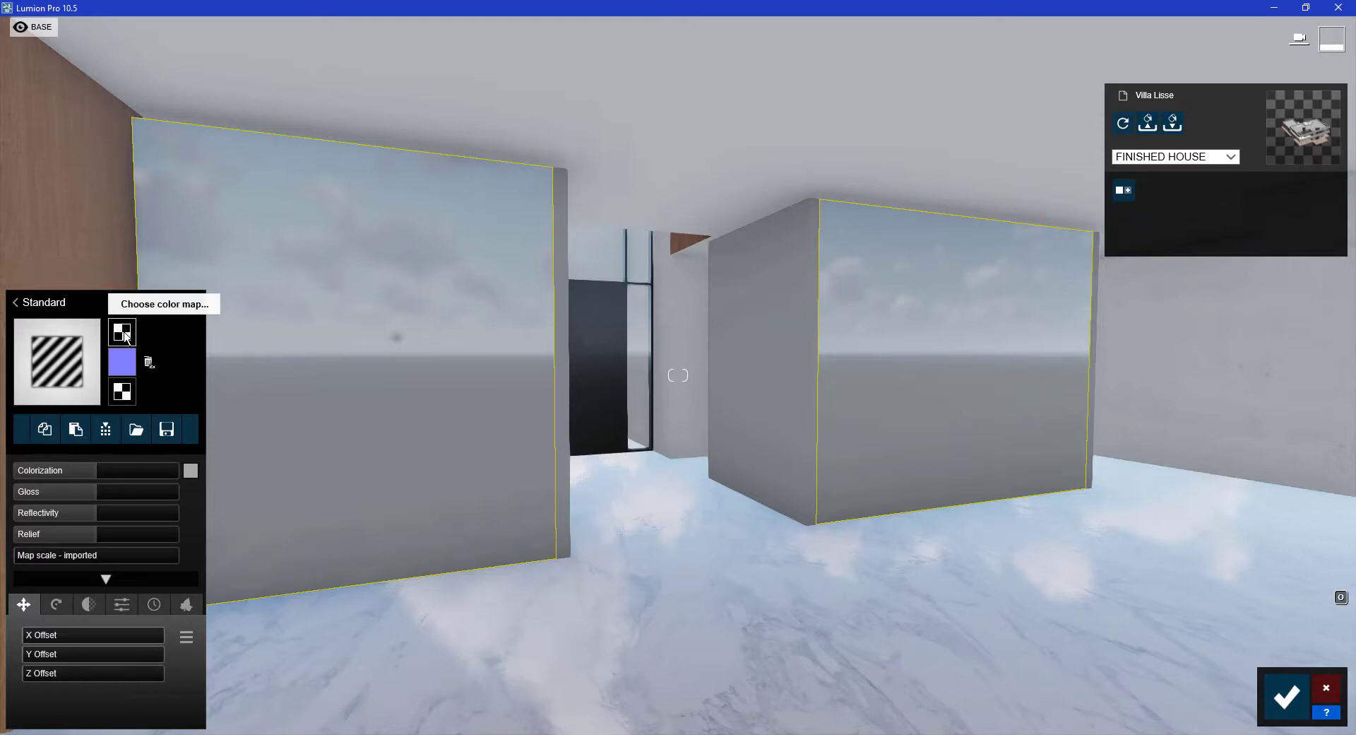
mouse_move(121, 391)
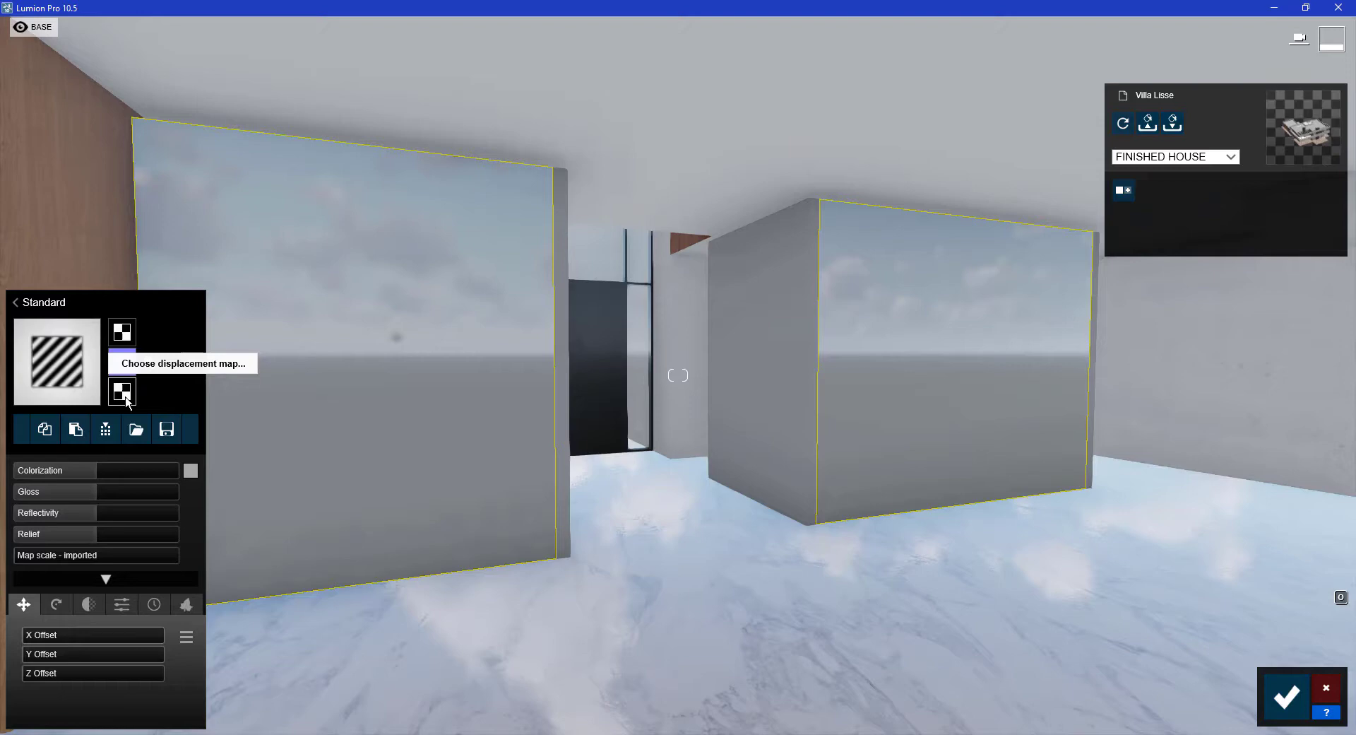
left_click(122, 391)
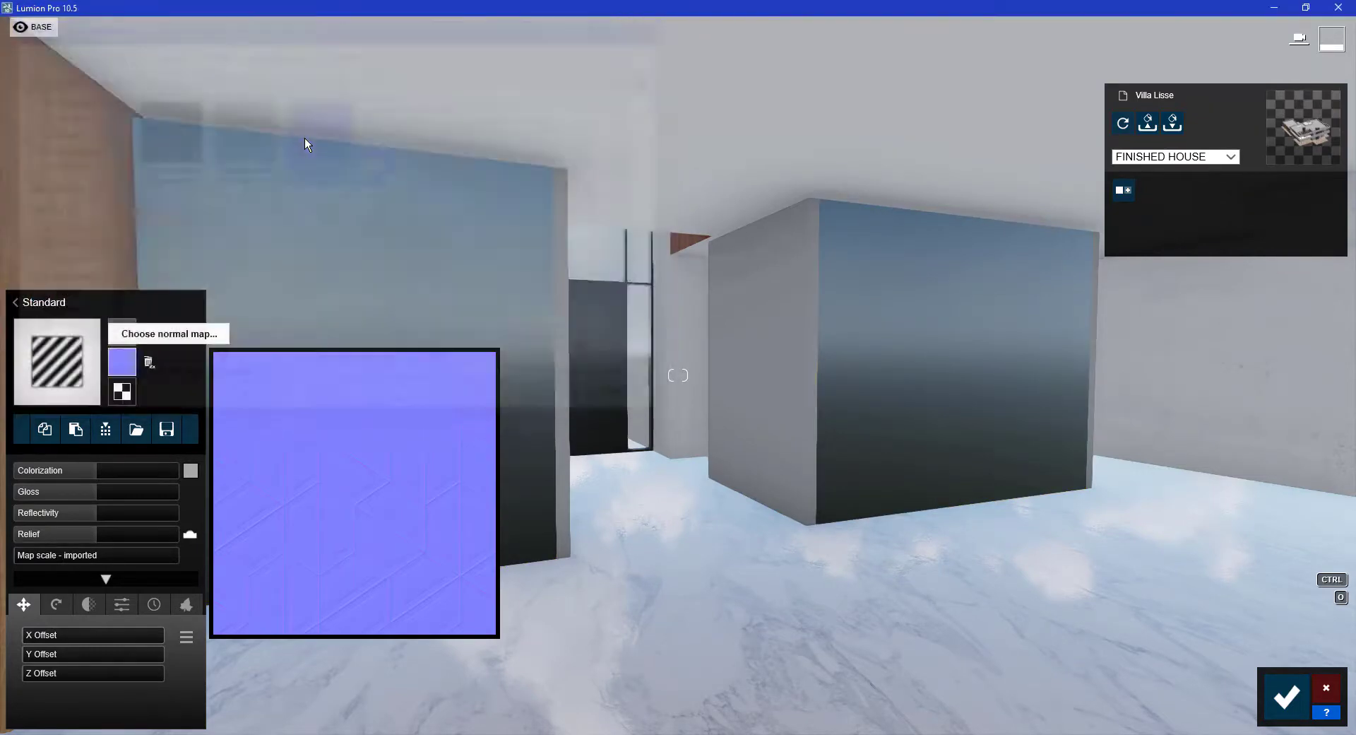
left_click(168, 334)
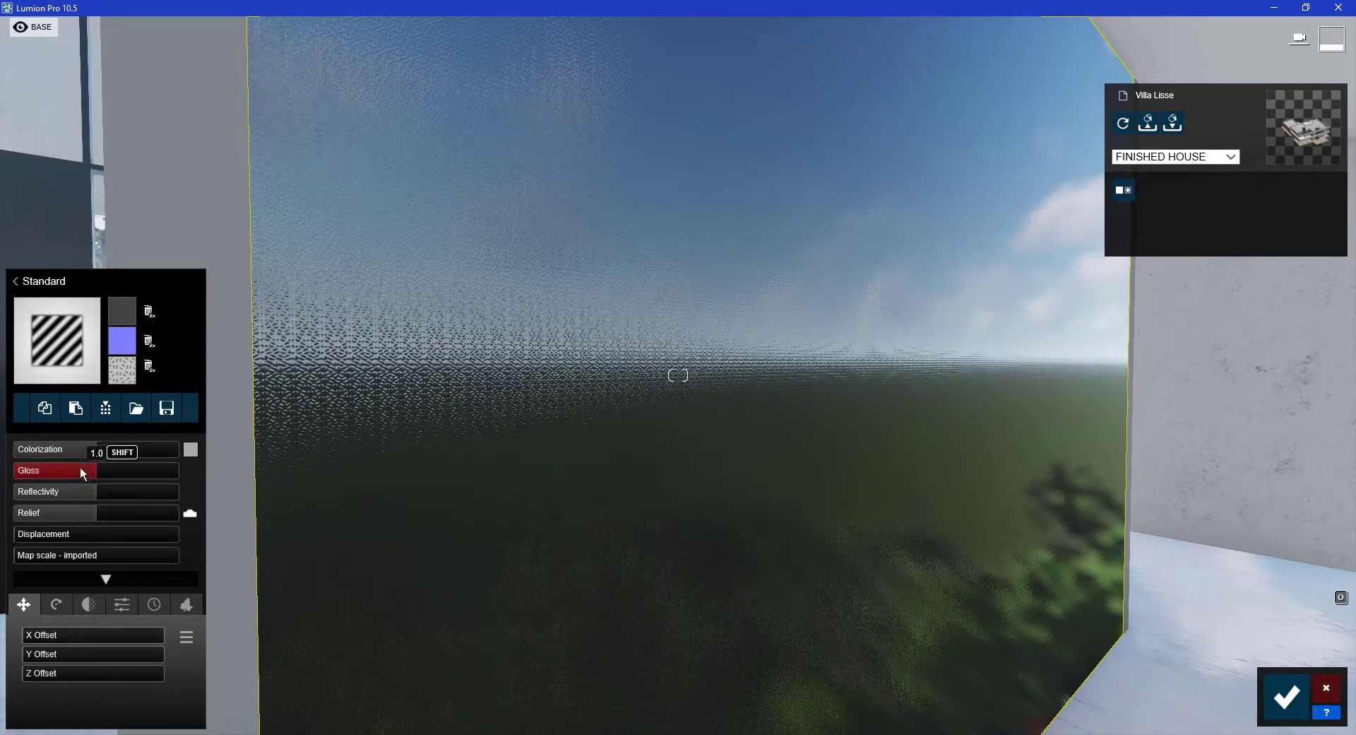
Lower the wall's gloss, set the map scale to custom and shift the pattern's X offset
left_click_drag(82, 470, 70, 471)
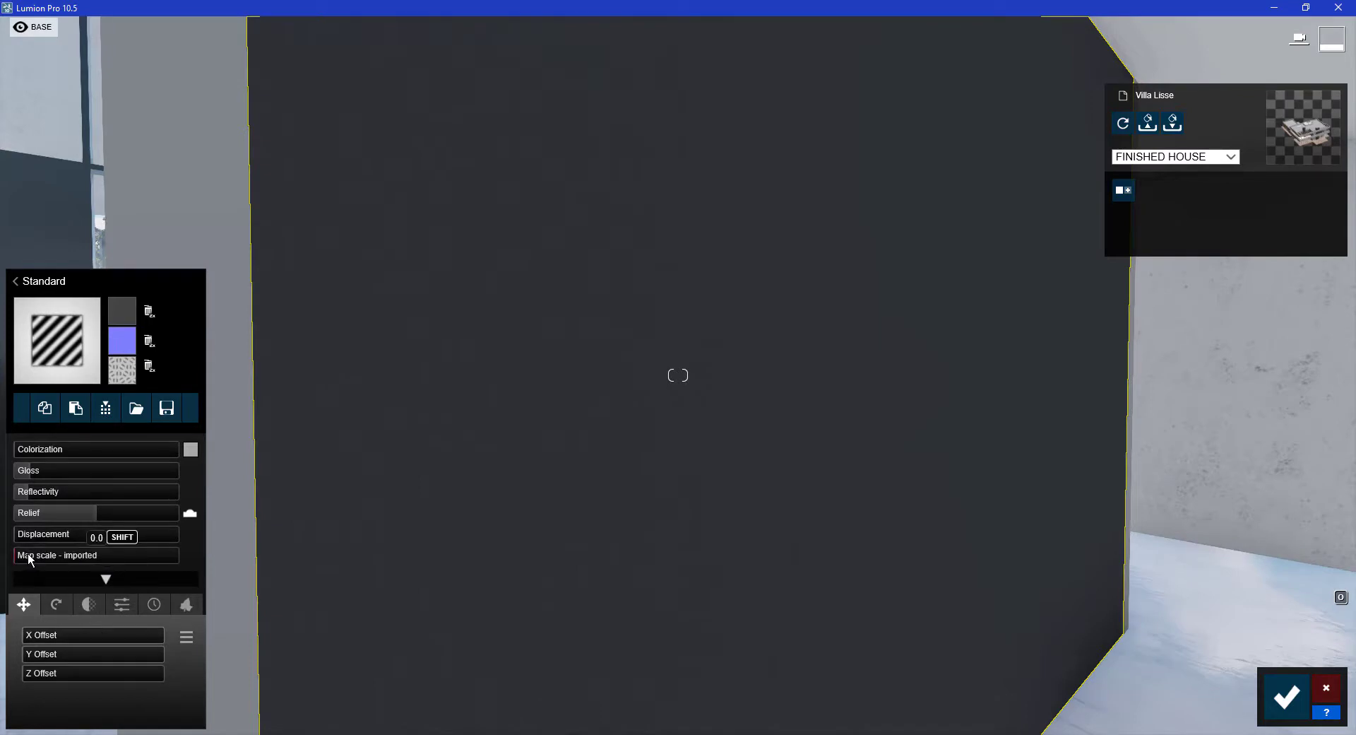
left_click(56, 555)
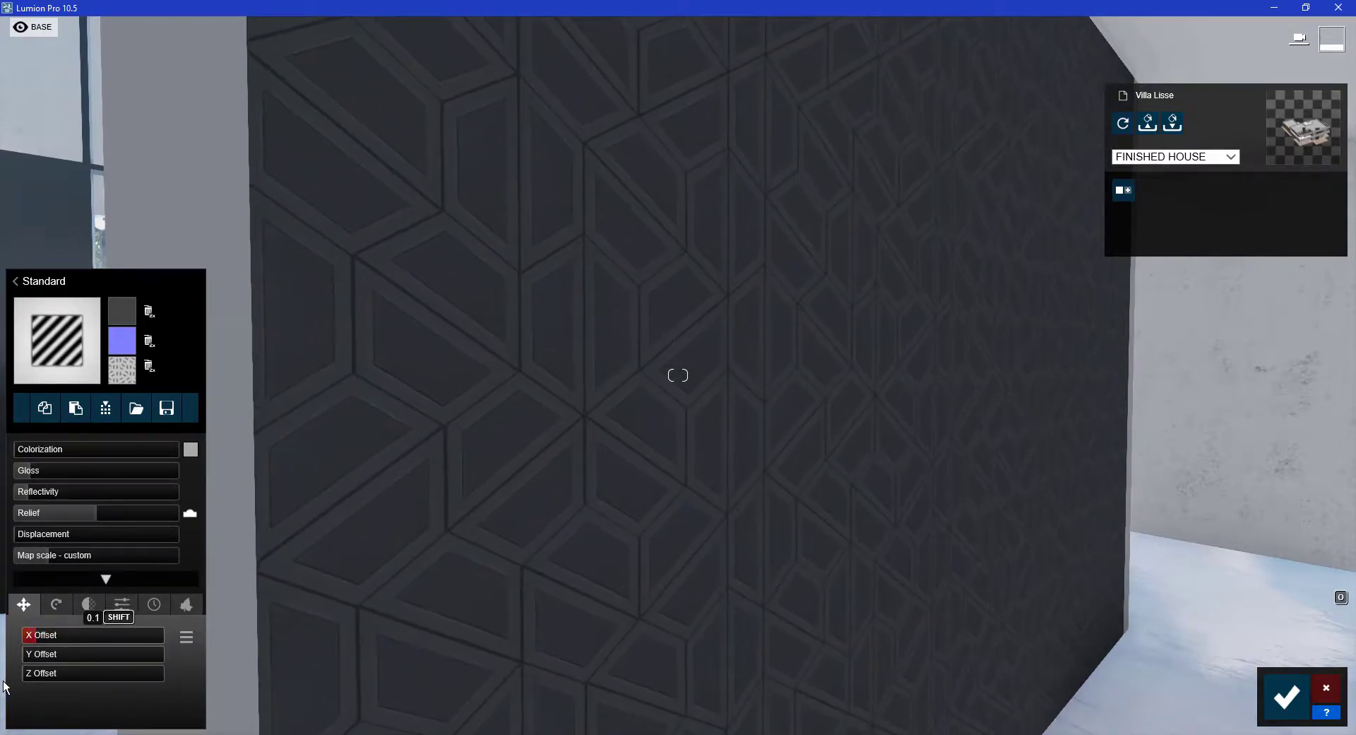
left_click(65, 653)
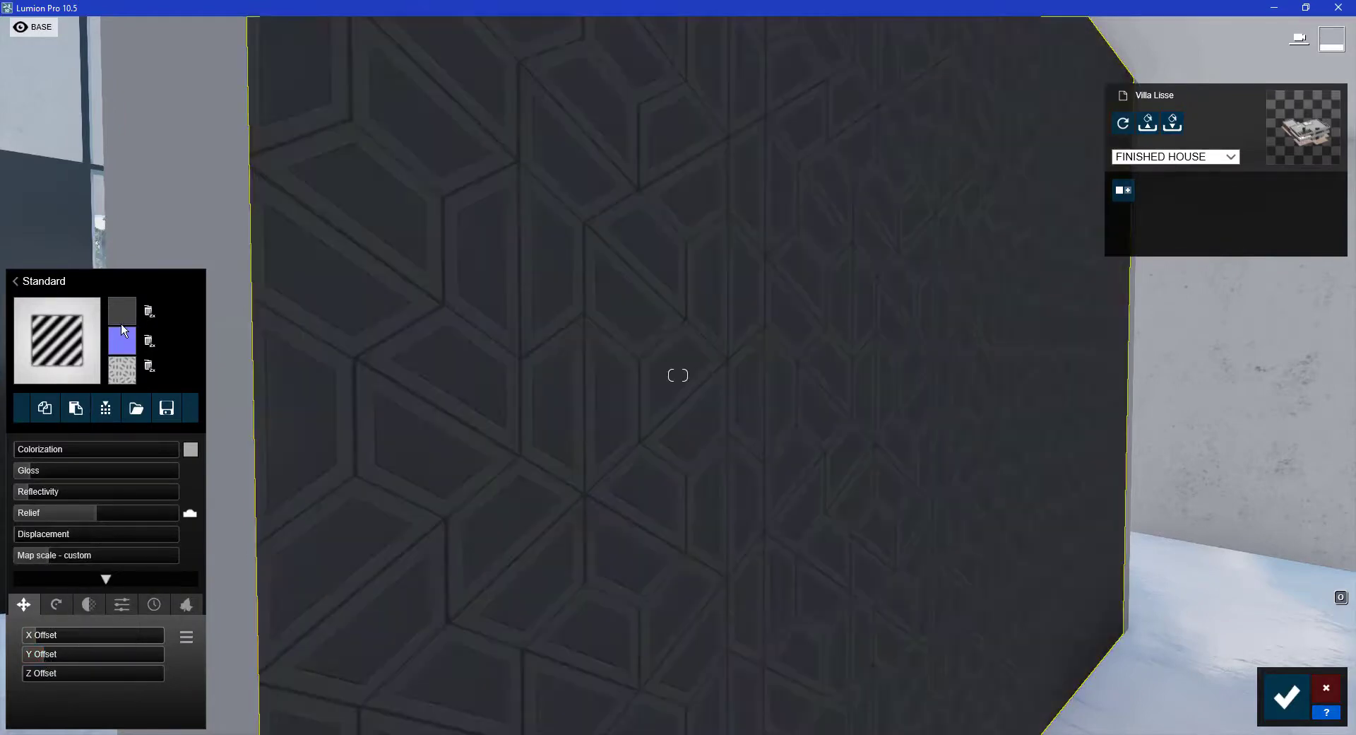
mouse_move(122, 340)
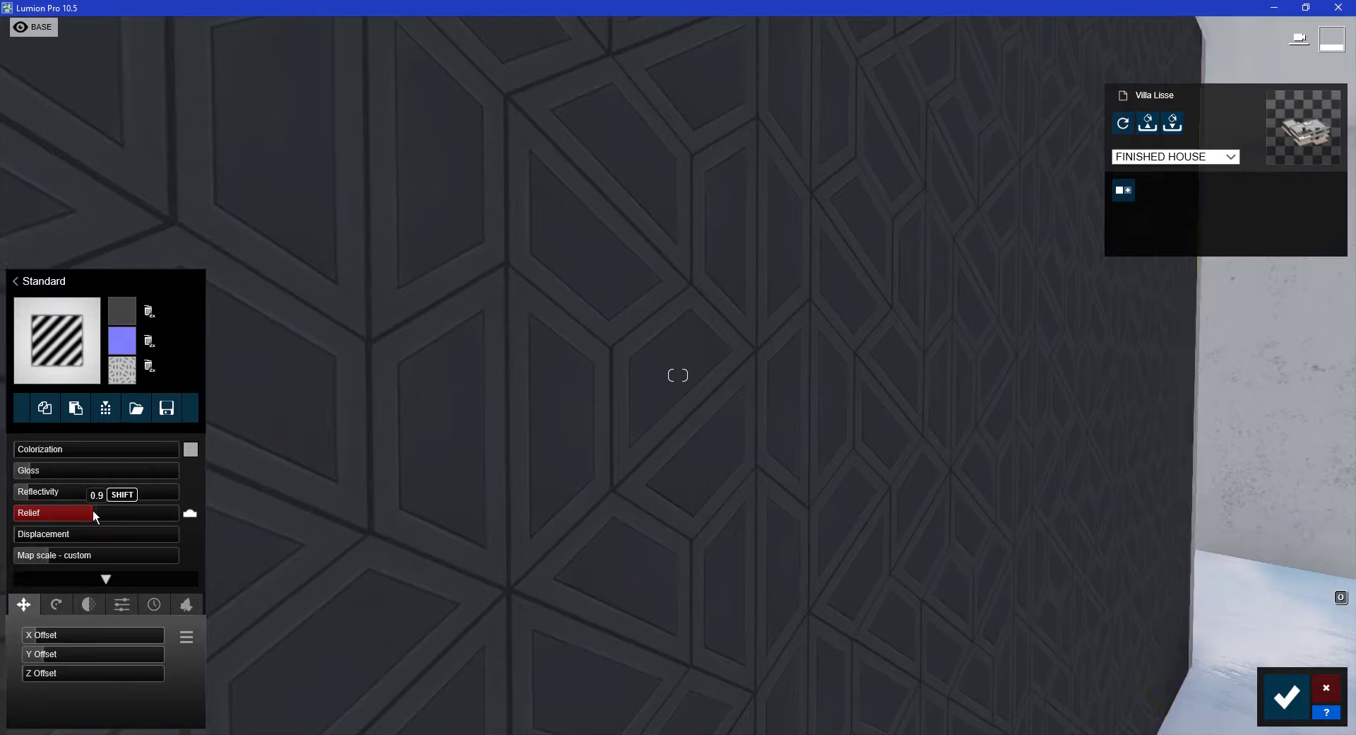
Raise the wall's relief to about 1.3 and beyond and add displacement to the pattern
left_click_drag(95, 494, 74, 494)
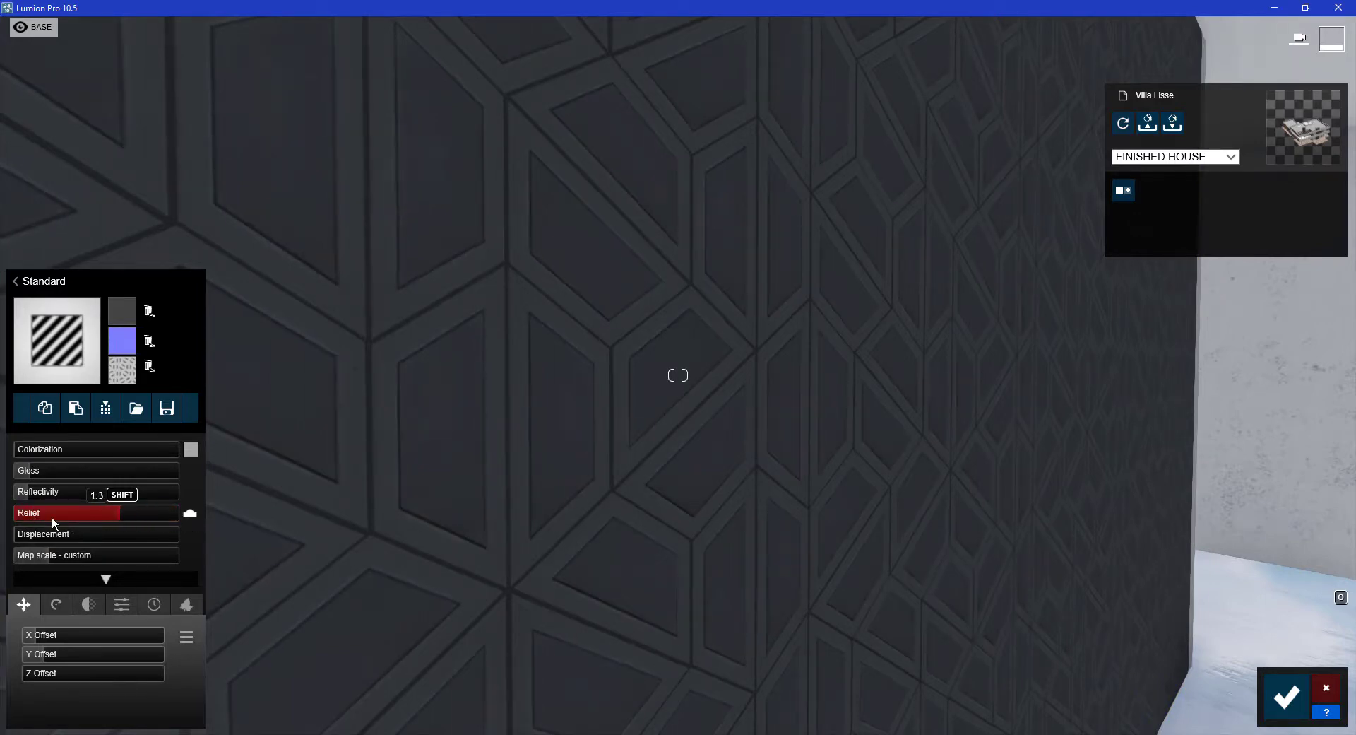
left_click_drag(53, 513, 151, 513)
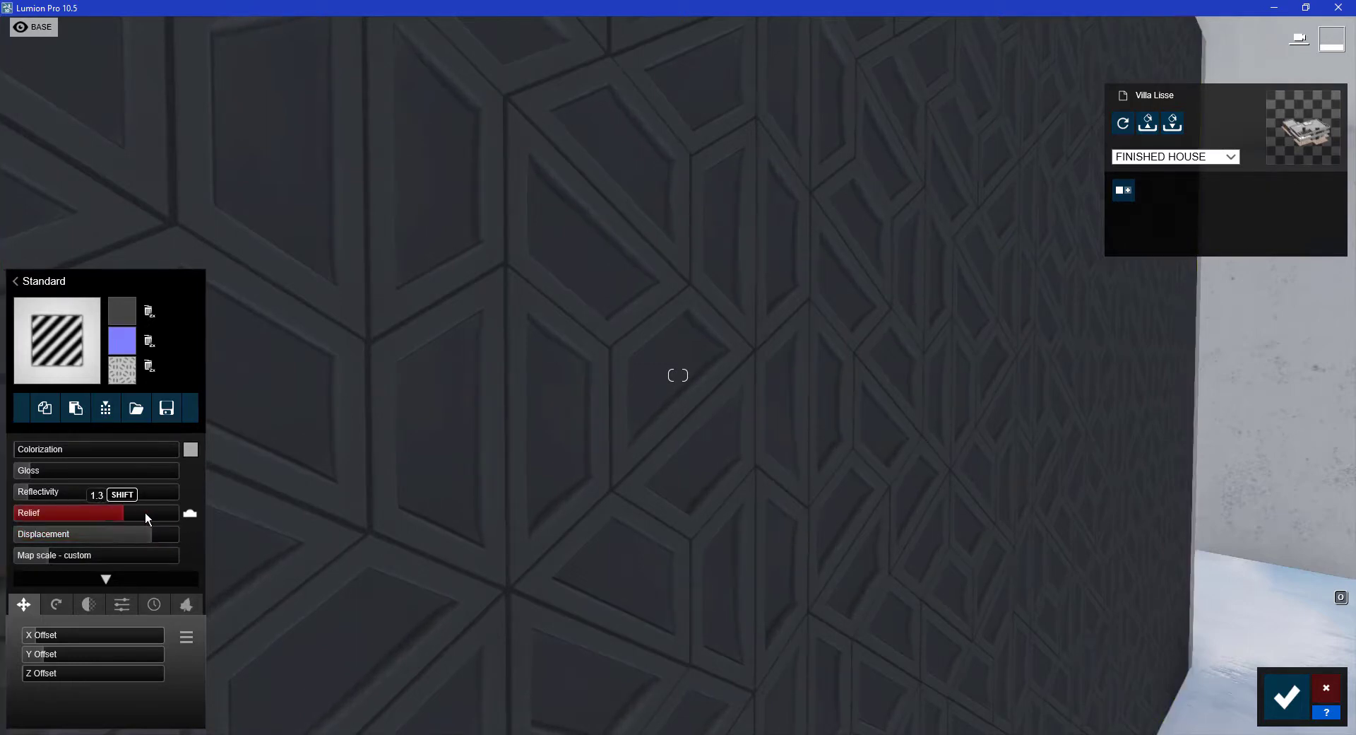
left_click_drag(121, 511, 157, 520)
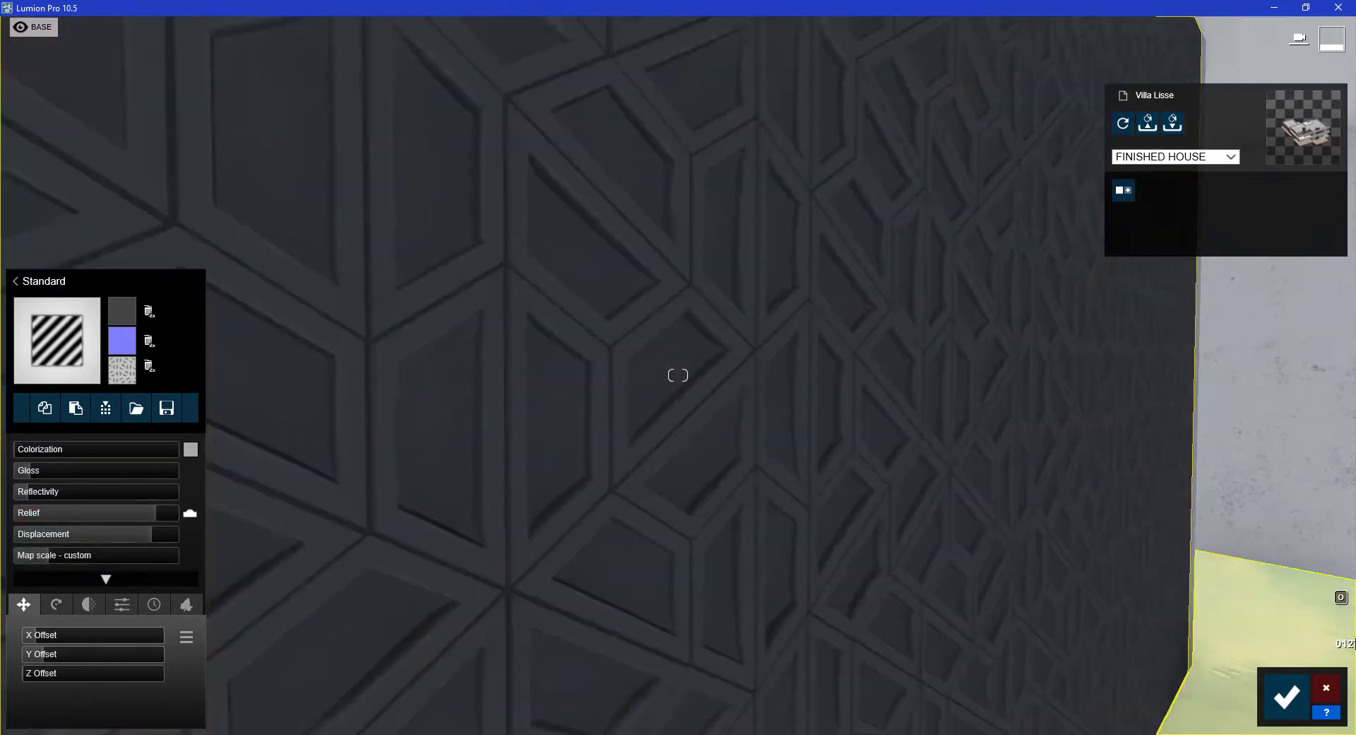
mouse_move(1286, 697)
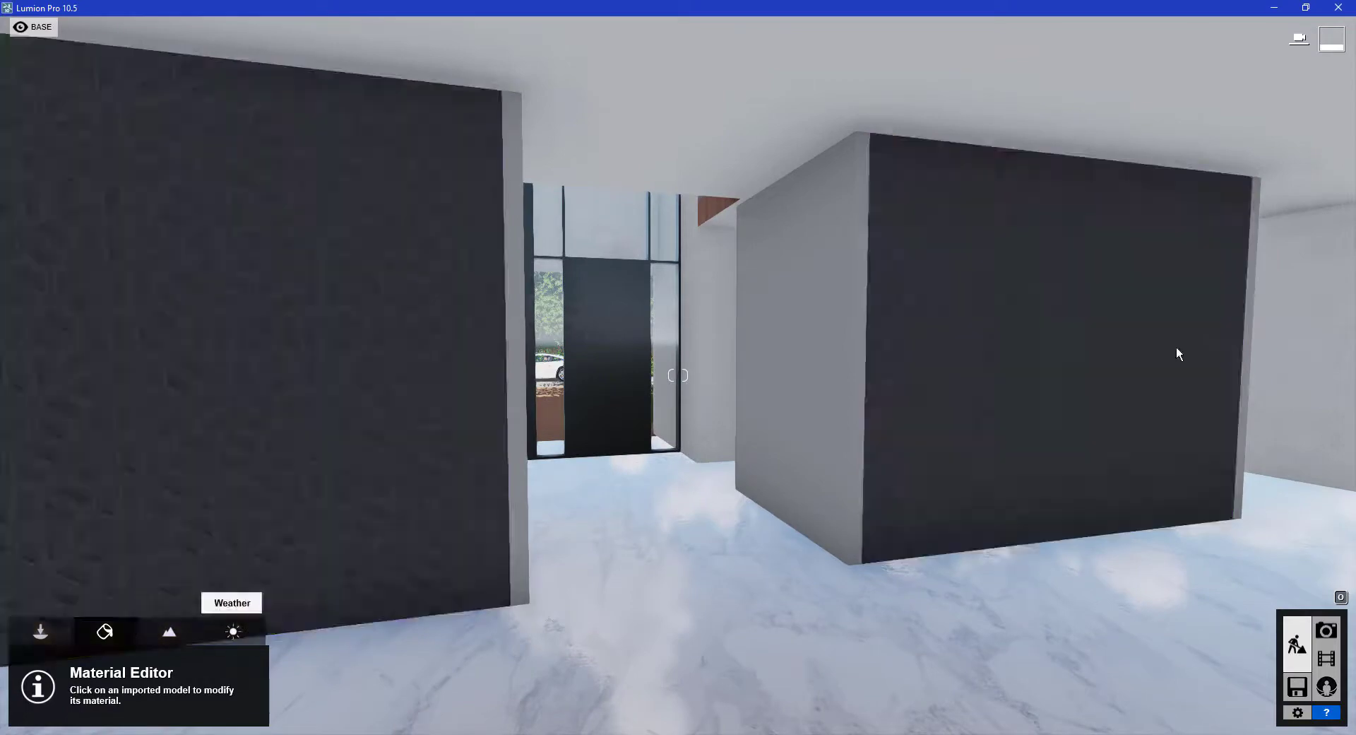
Save the dark geometric wall material to custom materials as 'Concrete A'
left_click(1038, 346)
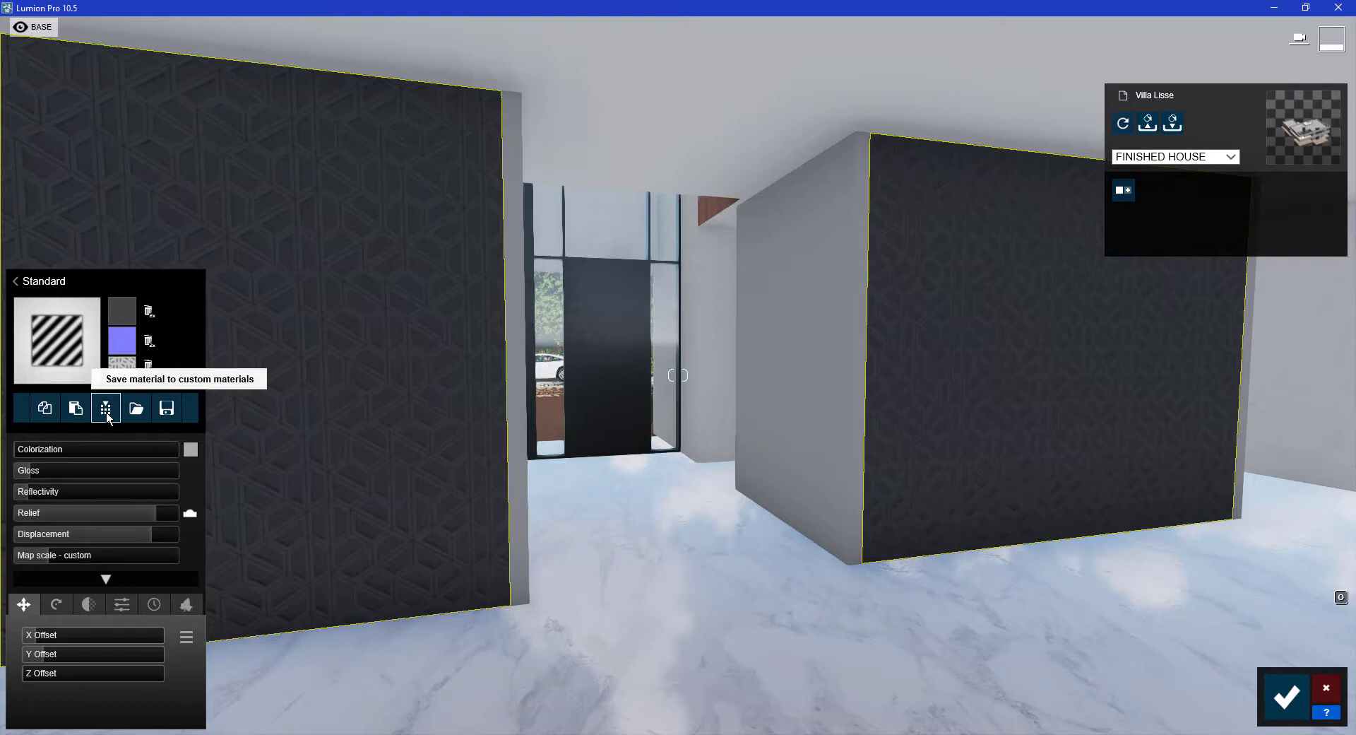
left_click(106, 407)
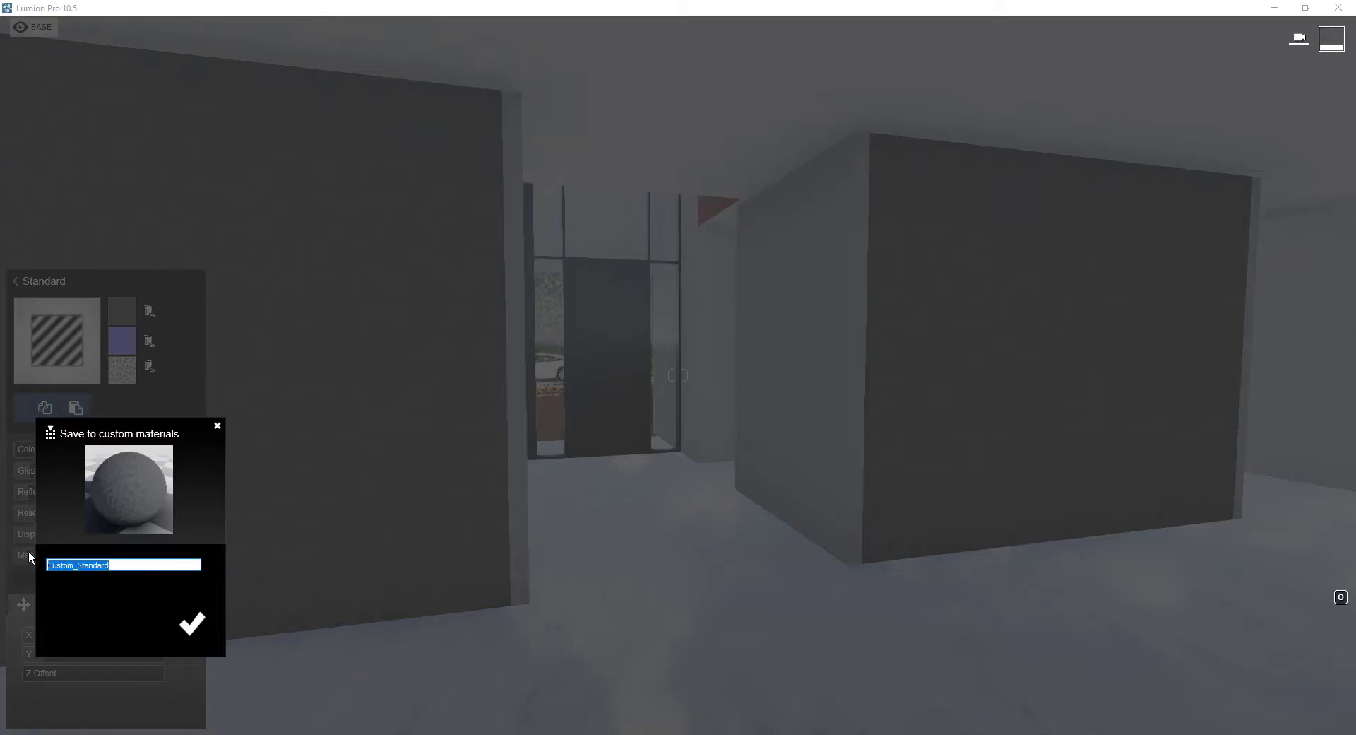
type("Concrete A")
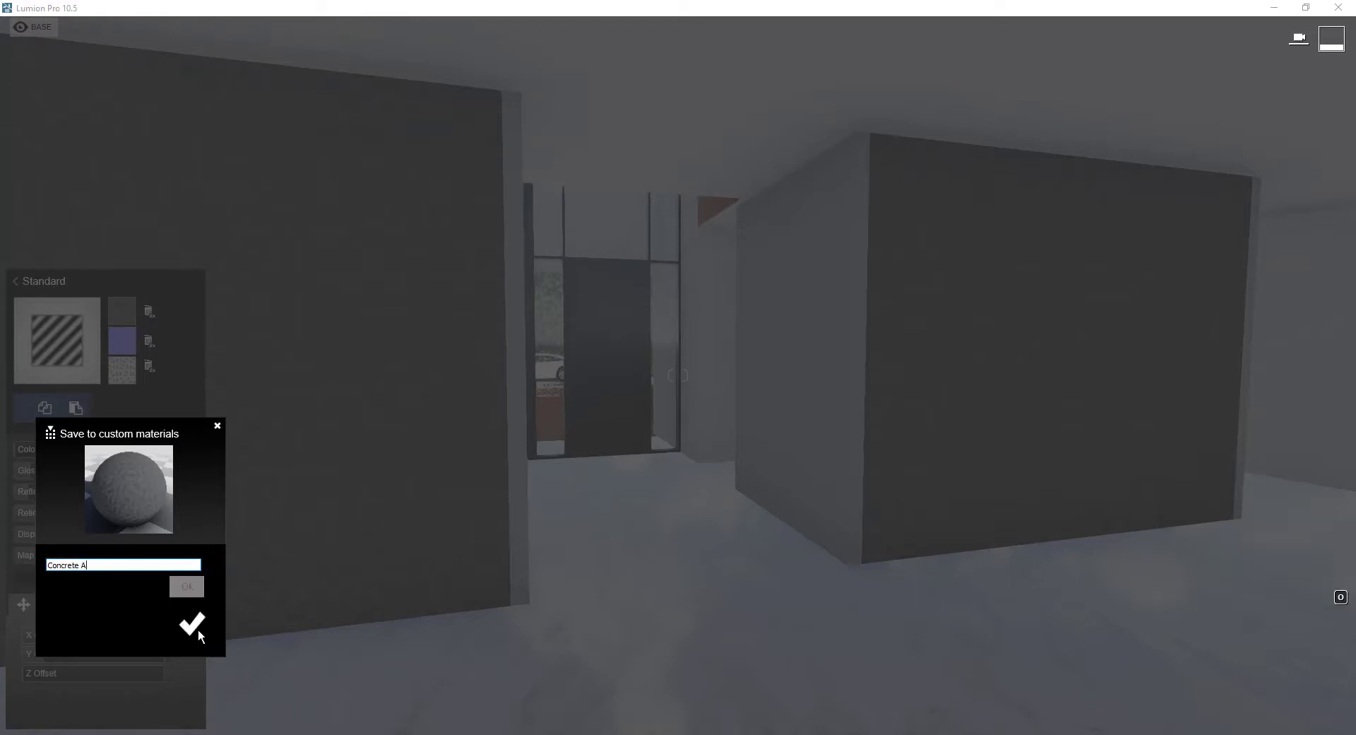
left_click(192, 624)
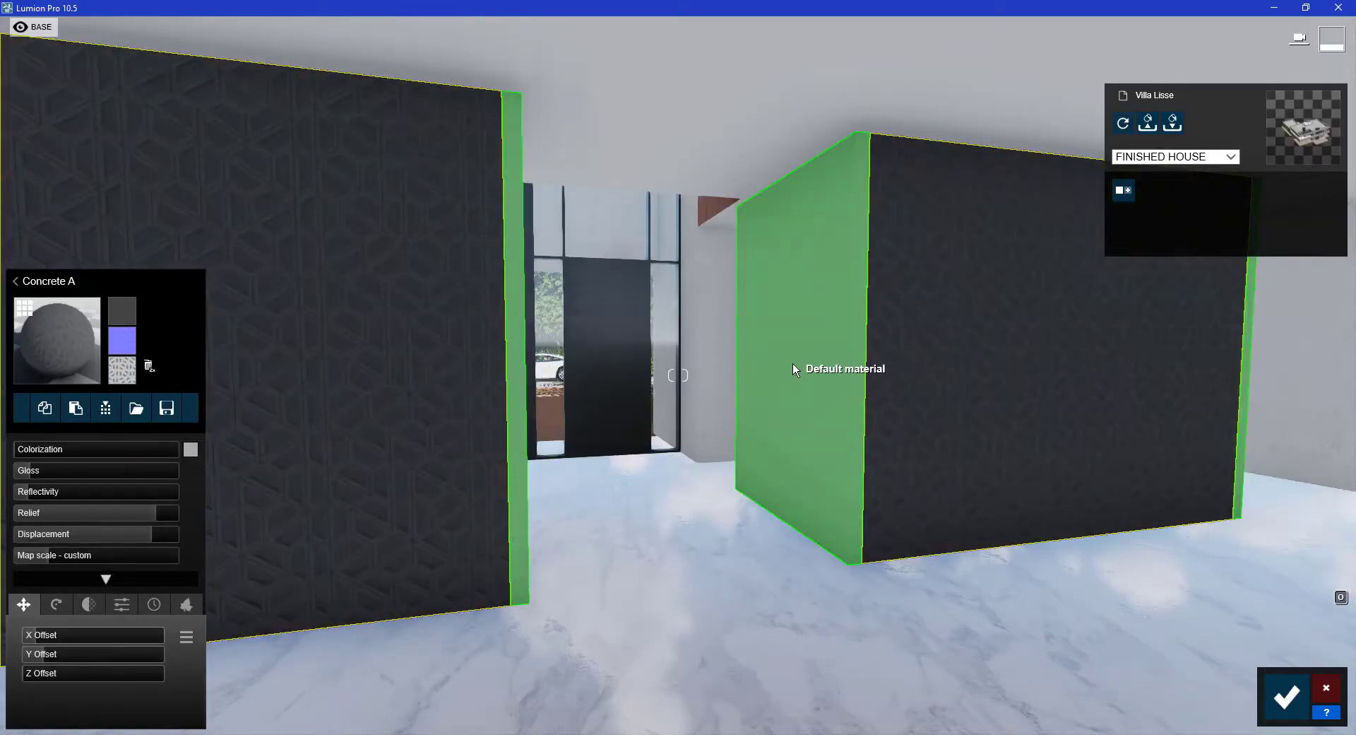
Apply Concrete A from the custom materials to the plain side wall and save the changes
left_click(15, 279)
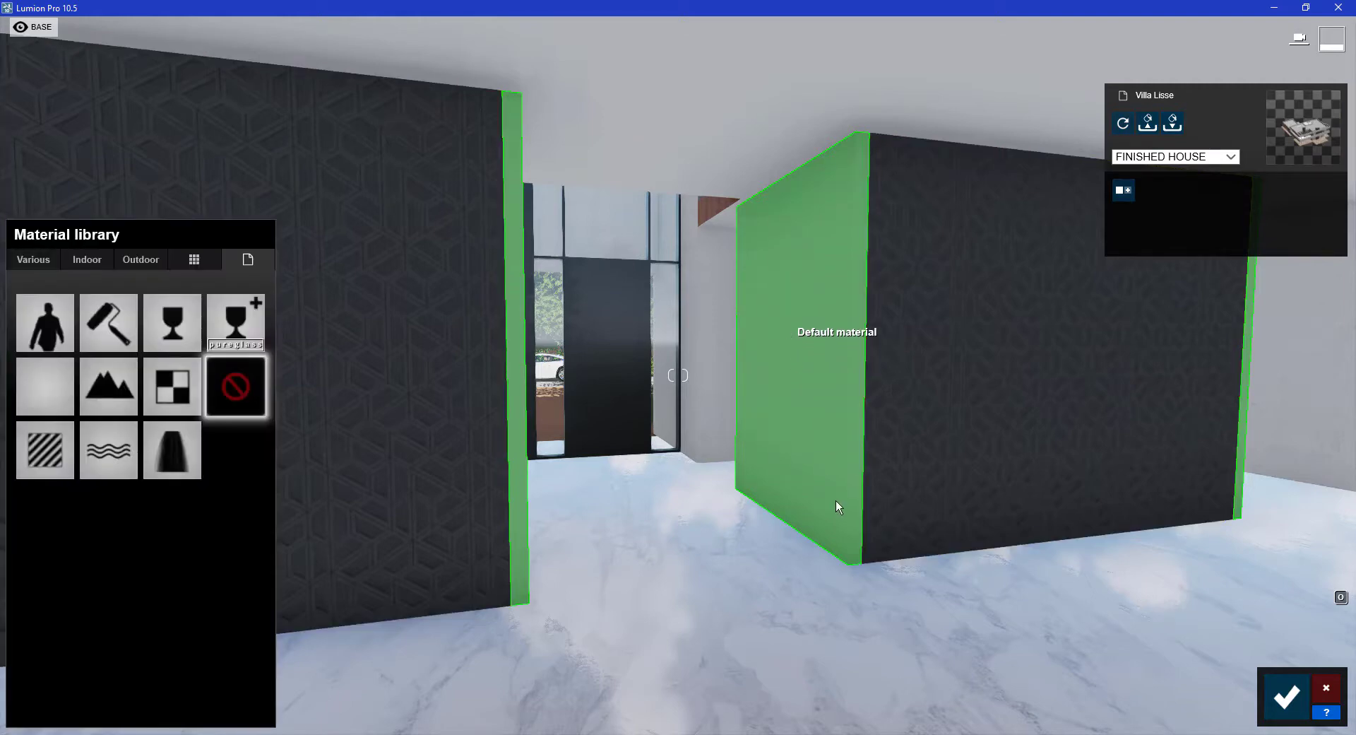
mouse_move(789, 337)
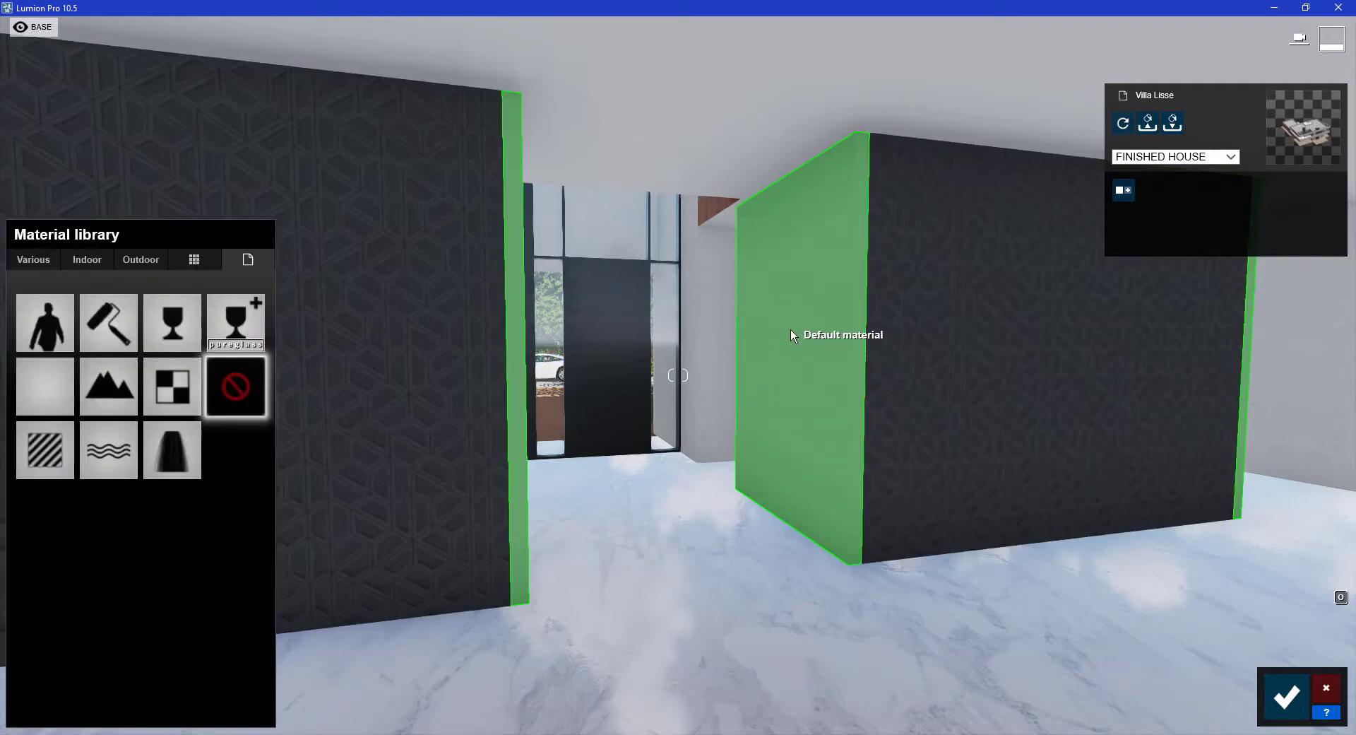
mouse_move(778, 331)
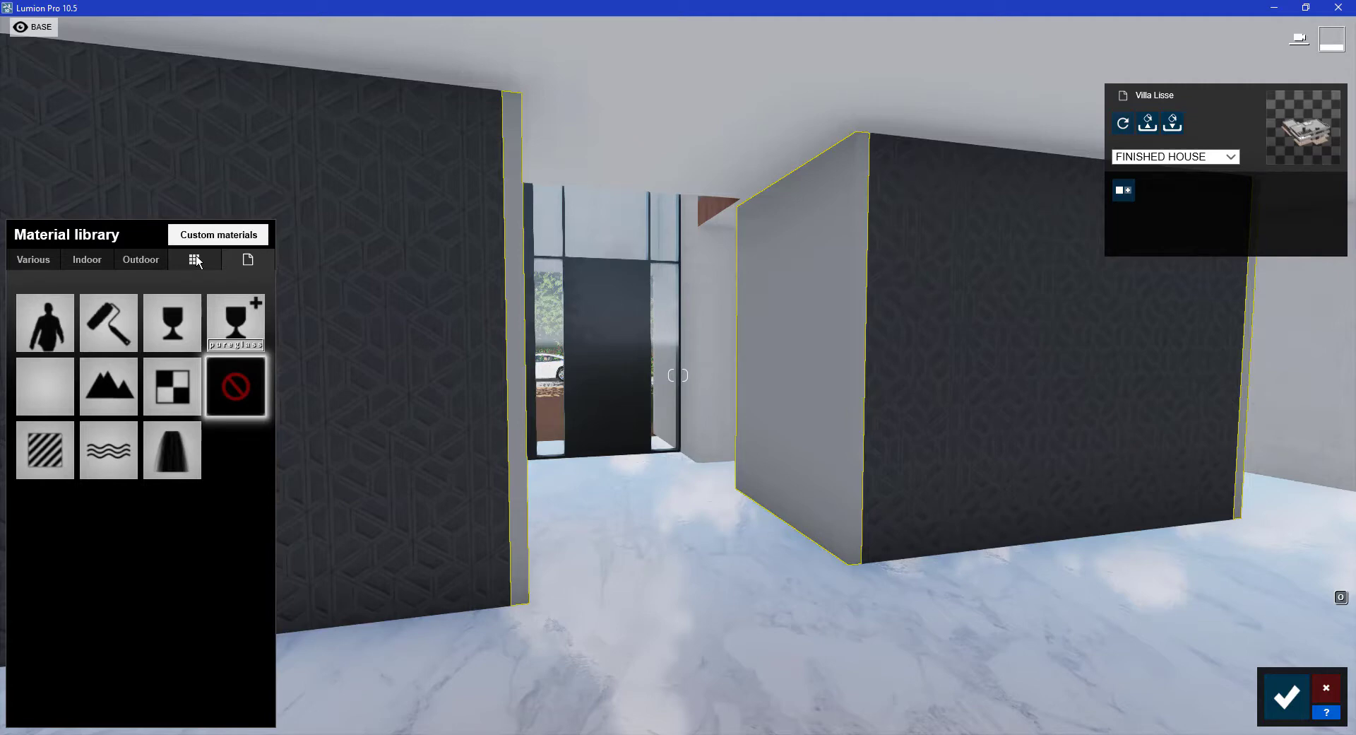
left_click(194, 260)
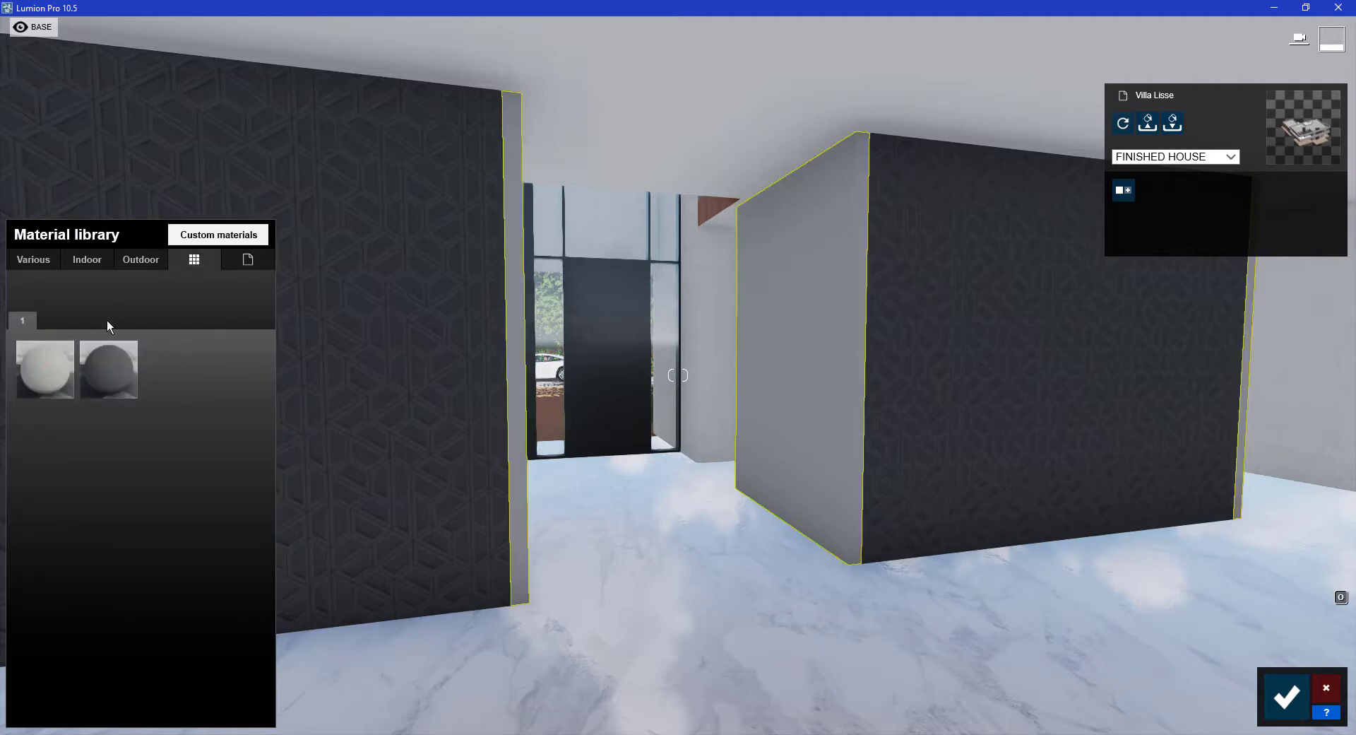
mouse_move(45, 370)
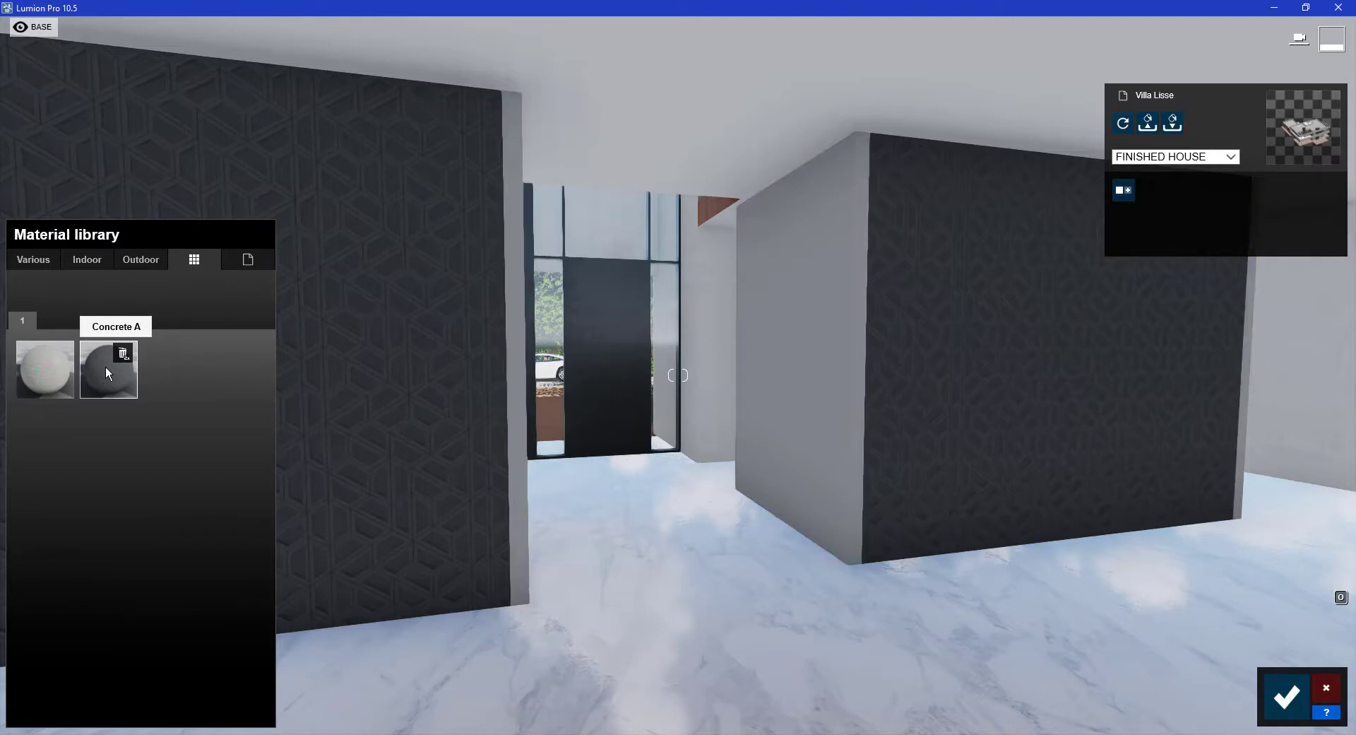
left_click(109, 370)
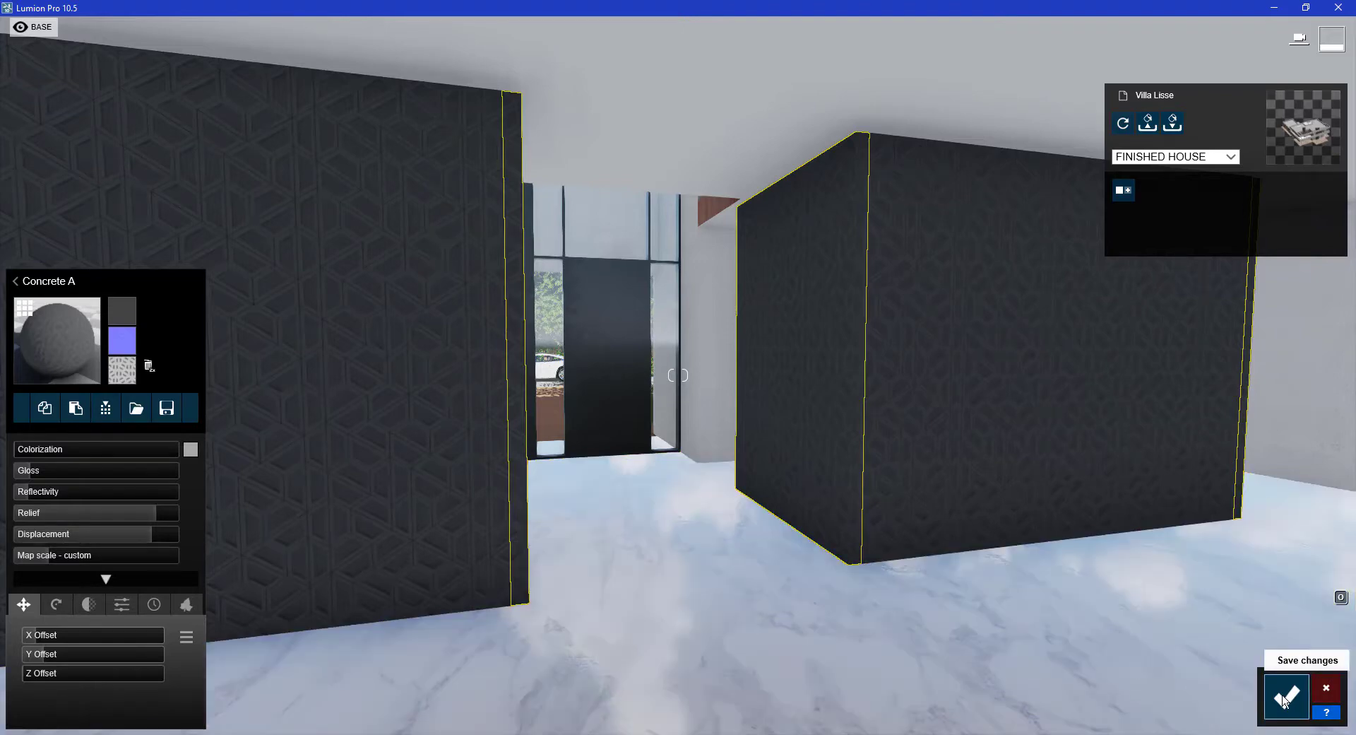
left_click(1288, 696)
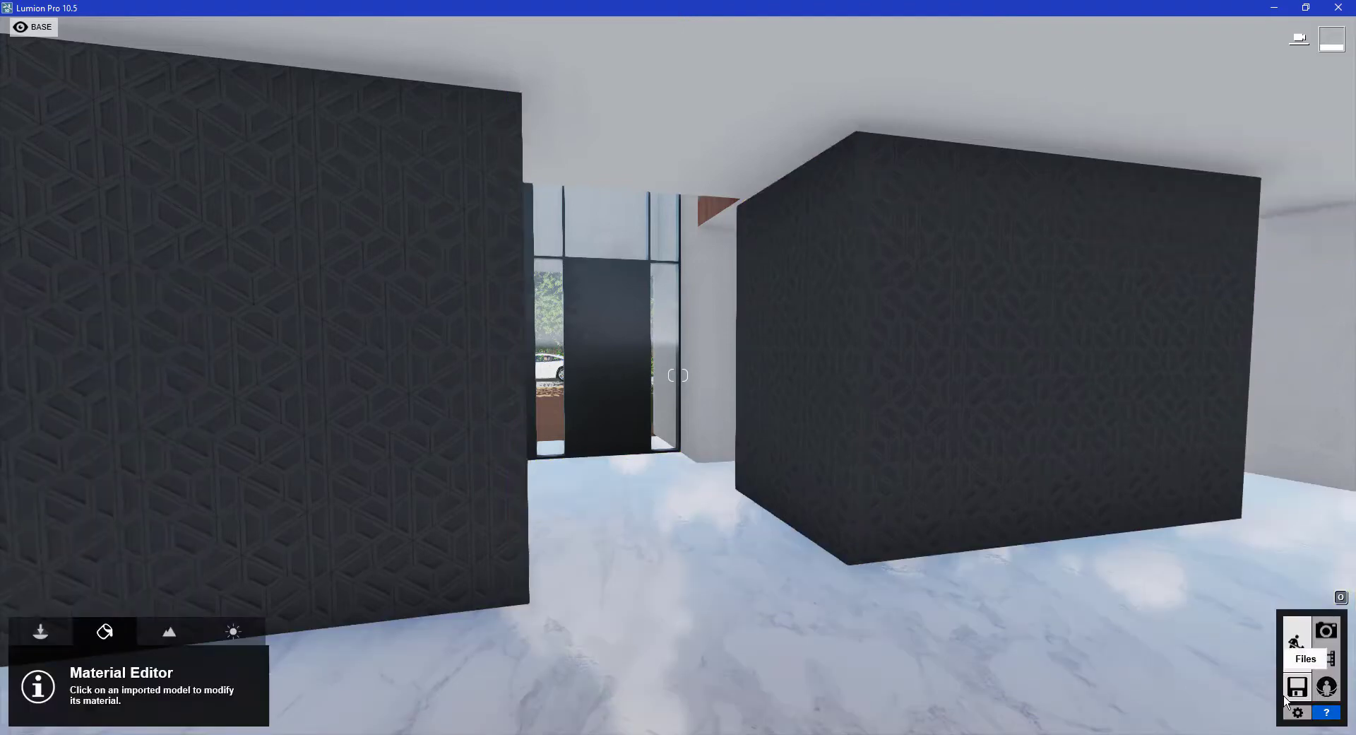
left_click(751, 595)
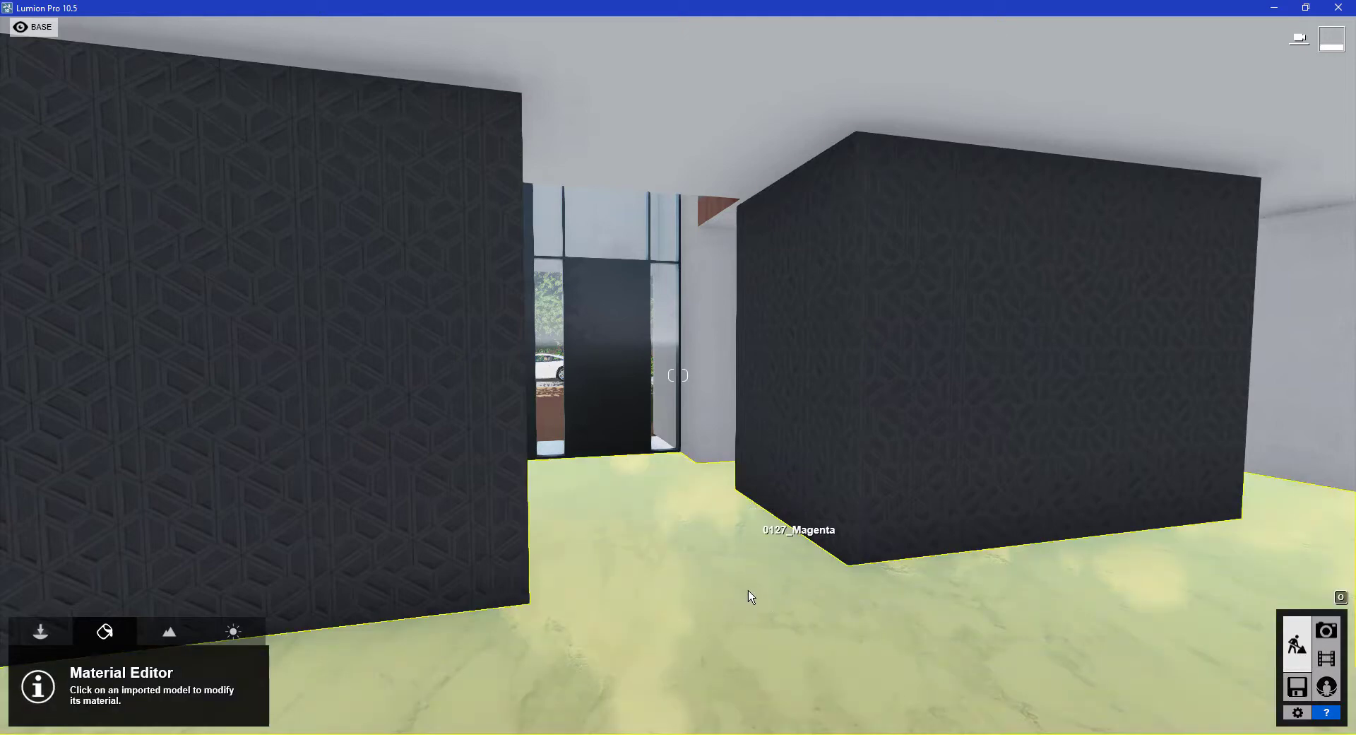
mouse_move(756, 595)
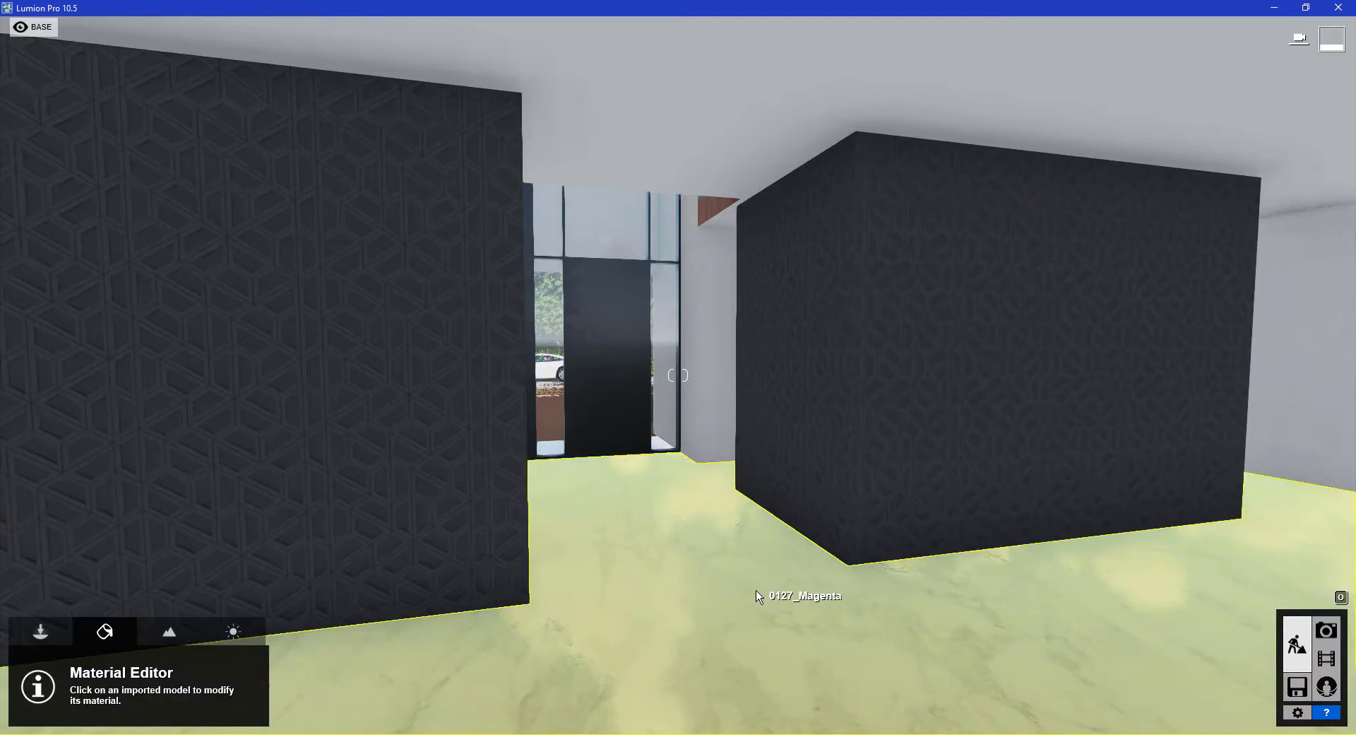